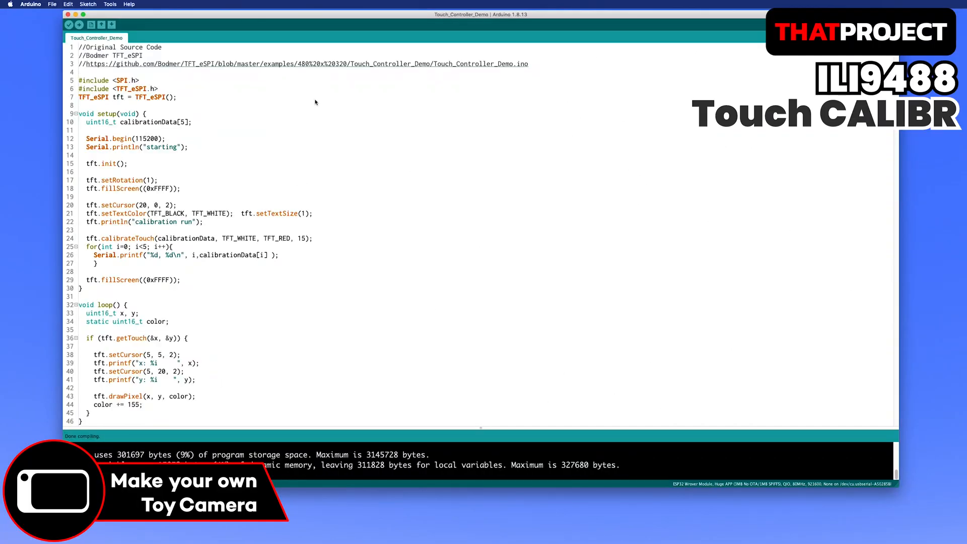
Step: Browse the TFT_eSPI Touch_Controller_Demo example sketch, then close it
click(51, 4)
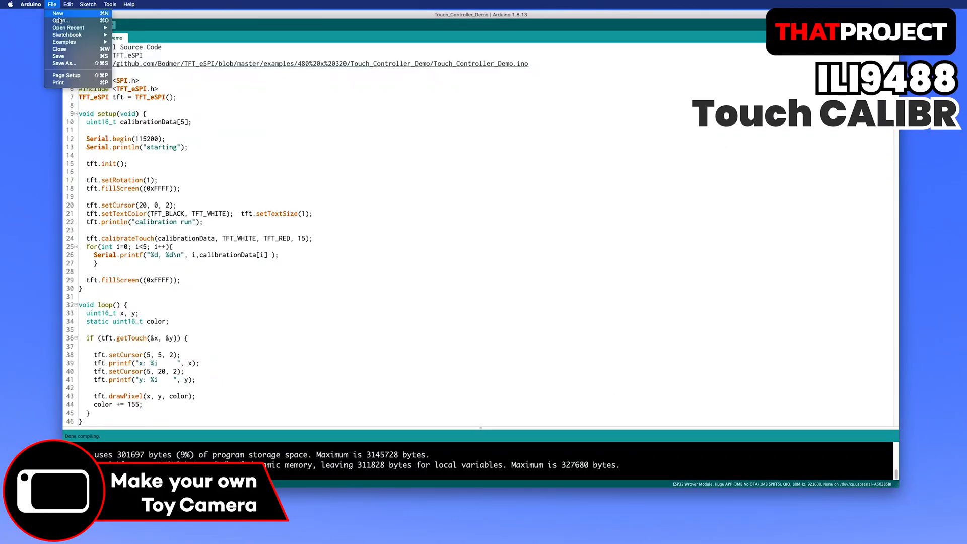
click(64, 42)
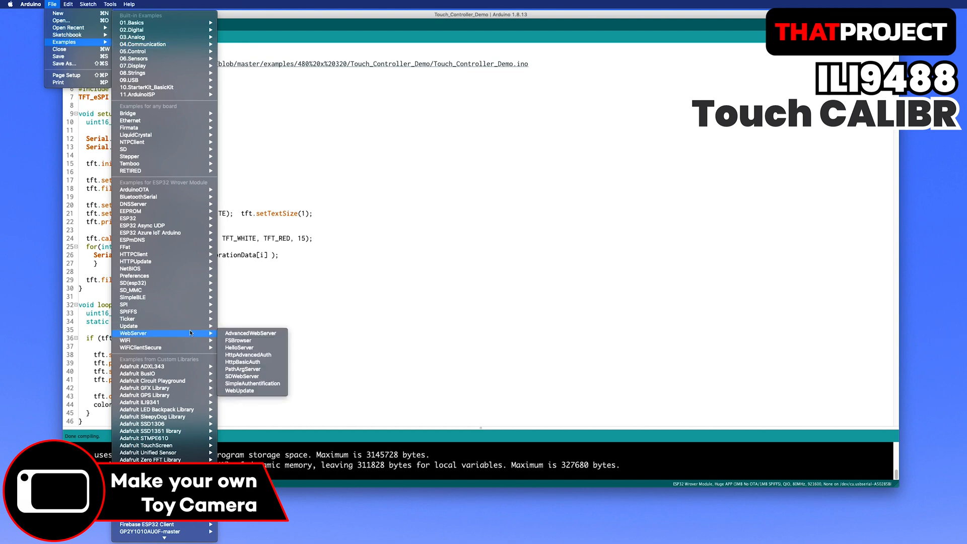
mouse_move(188, 524)
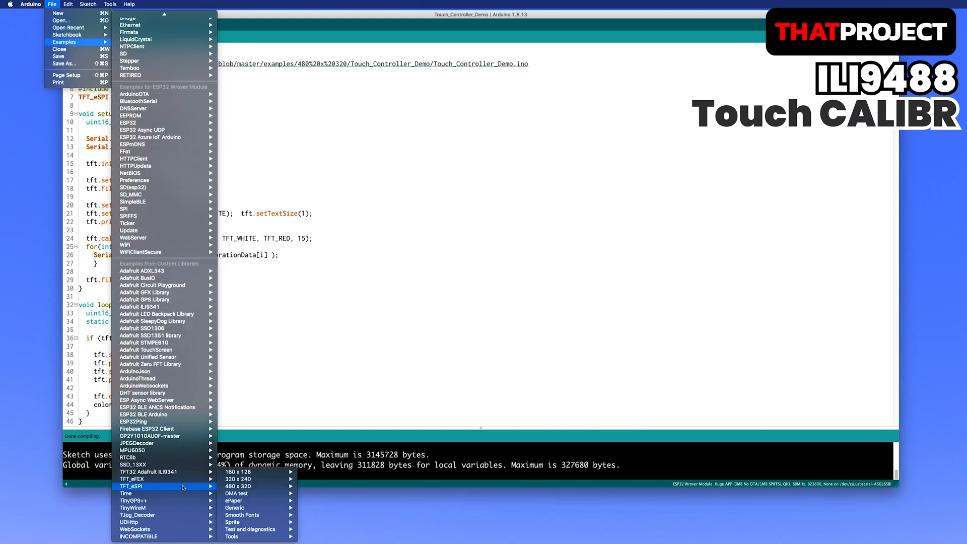
mouse_move(248, 486)
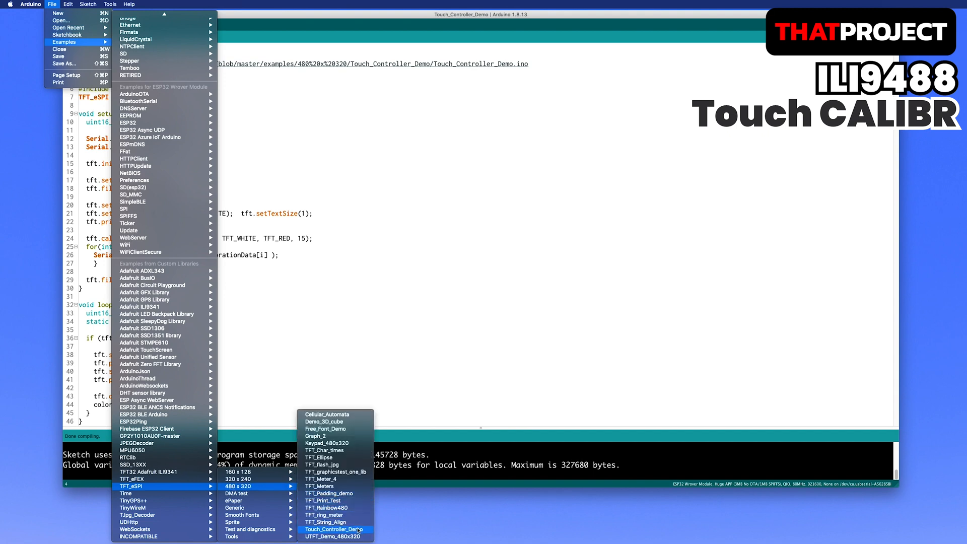
click(335, 529)
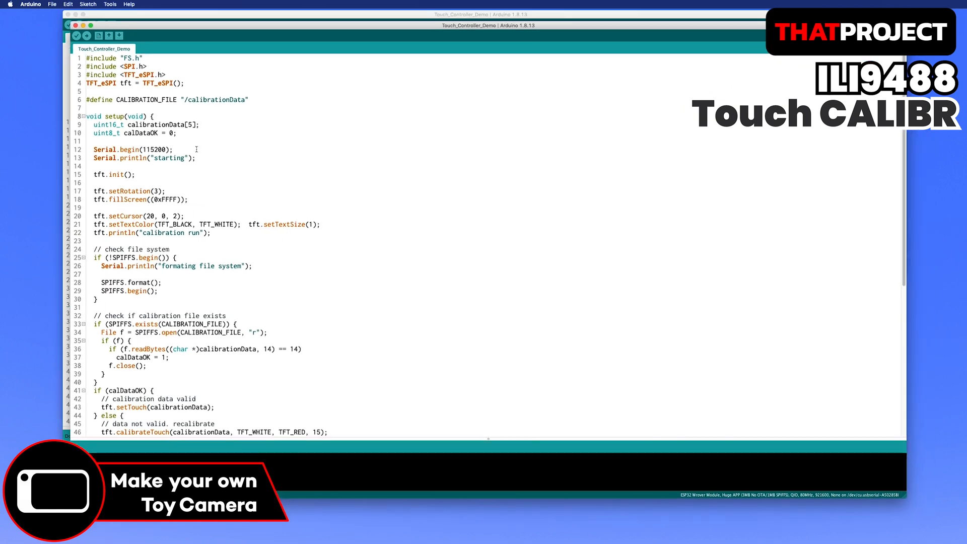
scroll(down, 3)
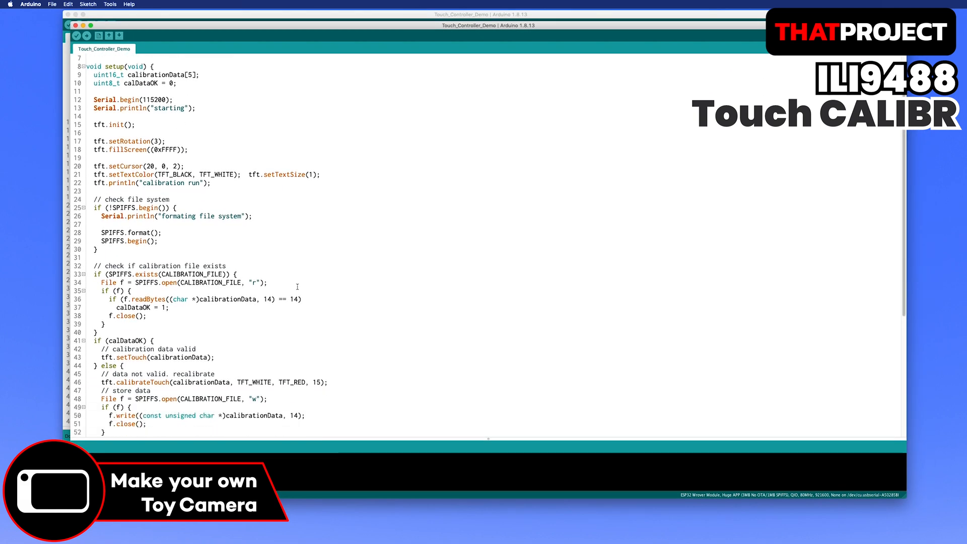
scroll(down, 3)
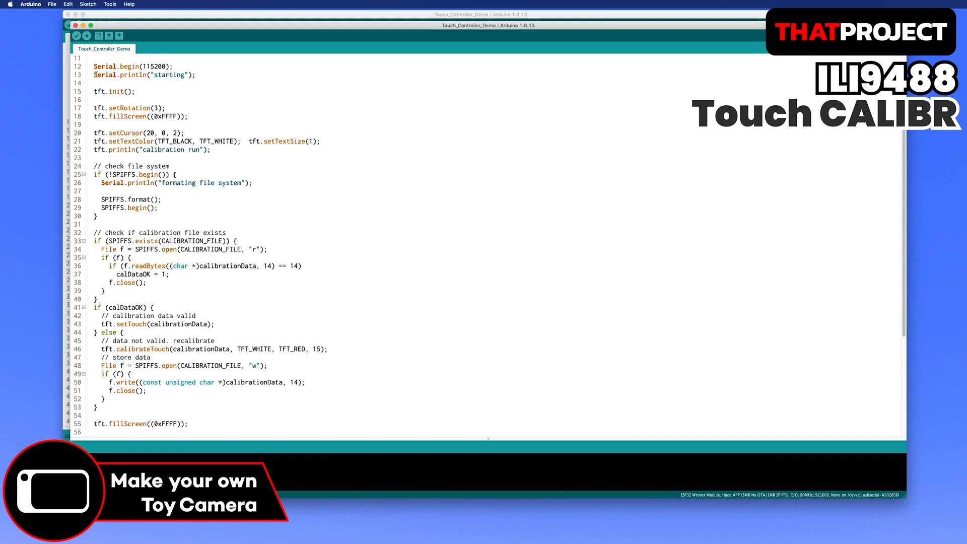
click(65, 25)
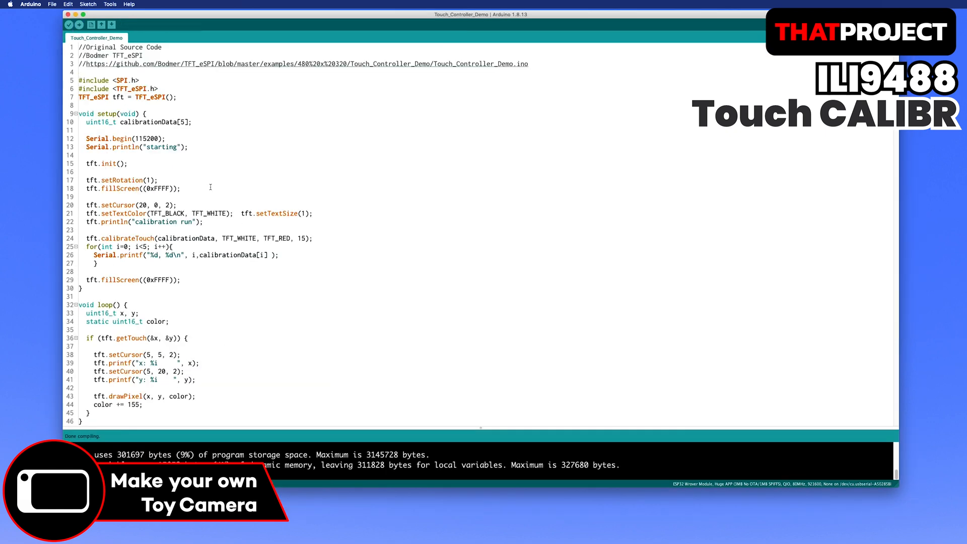
mouse_move(109, 4)
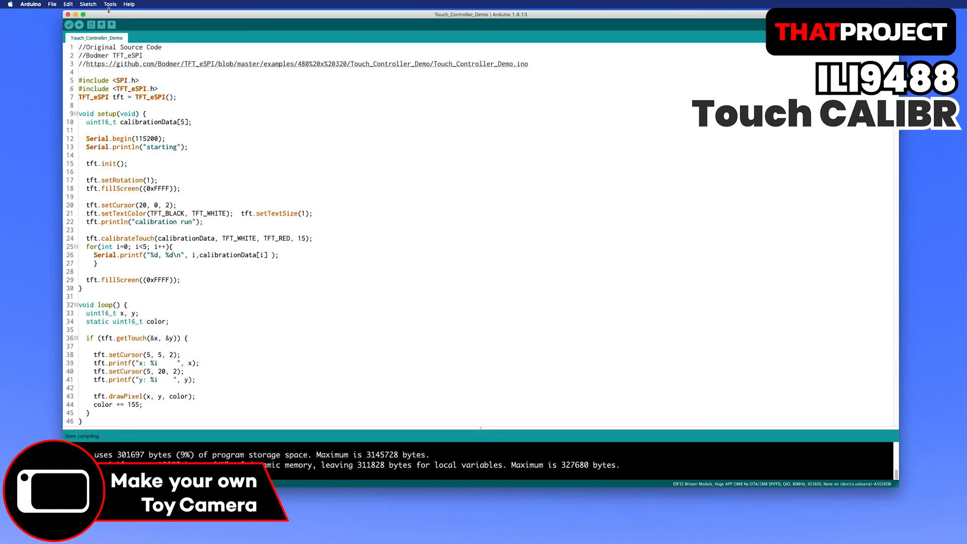
mouse_move(78, 24)
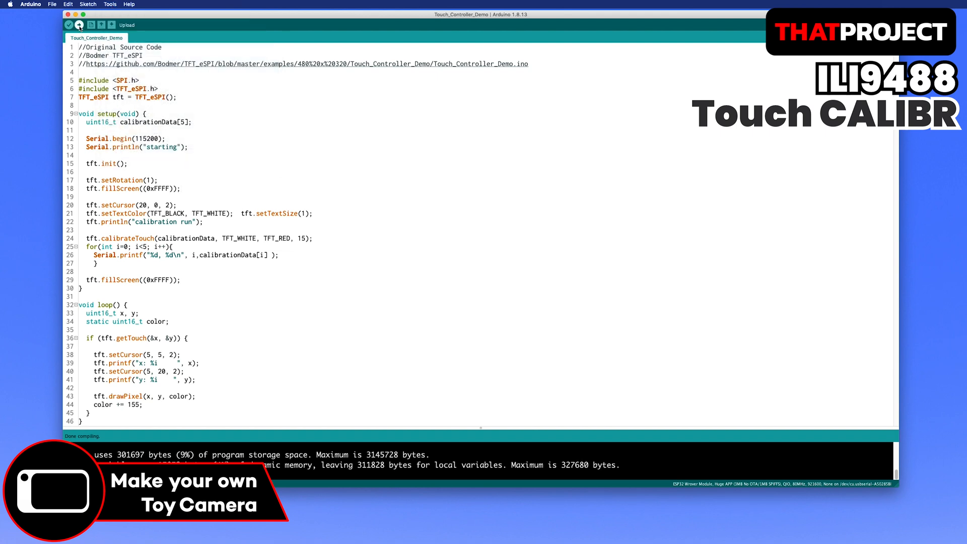
Step: Start the Serial Monitor to read the board's touch calibration values
click(110, 4)
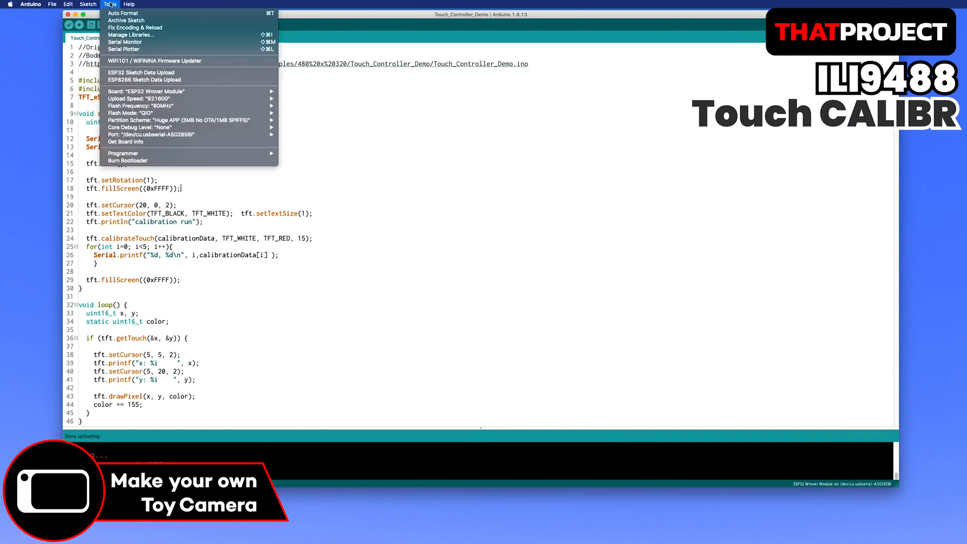
click(125, 42)
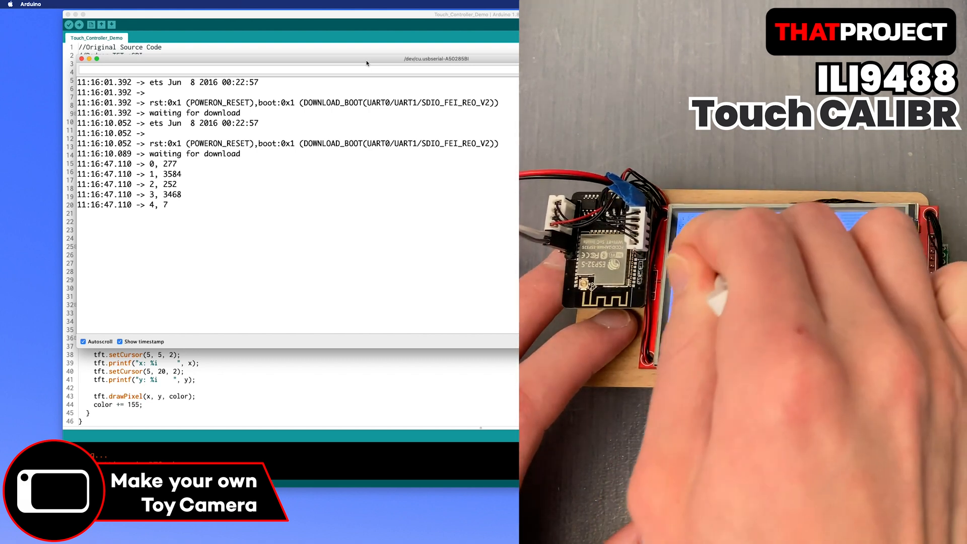
Step: Install lvgl version 7.8.1 from the Library Manager and close it
click(111, 4)
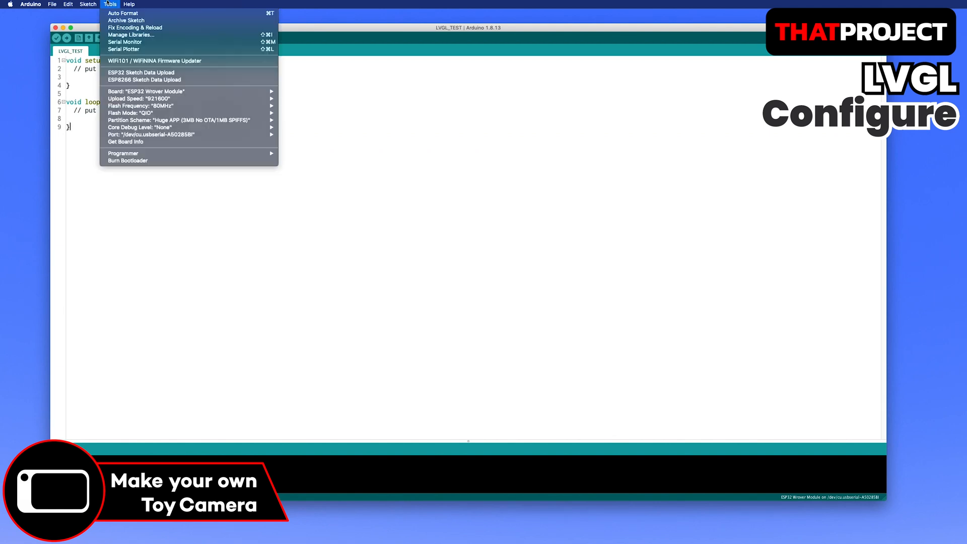
click(131, 35)
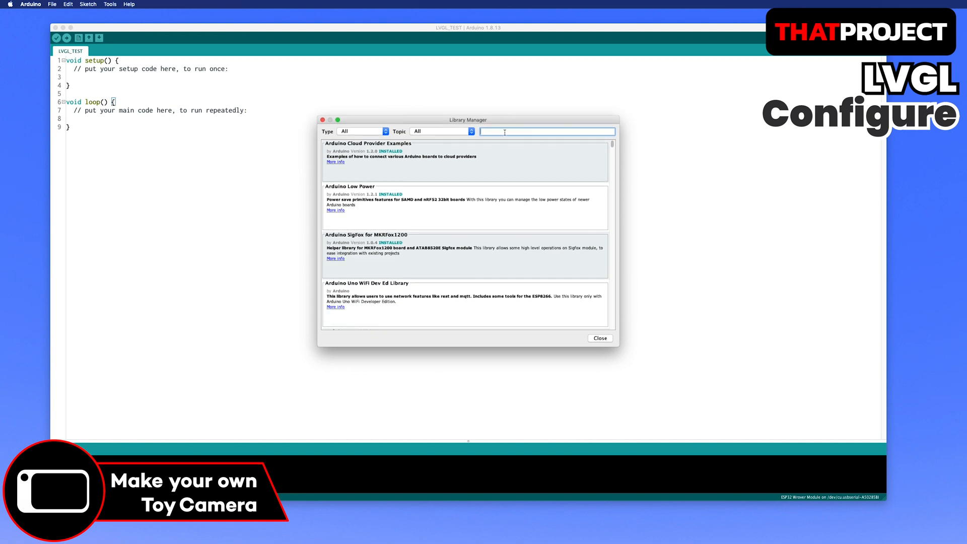
text(lvgl)
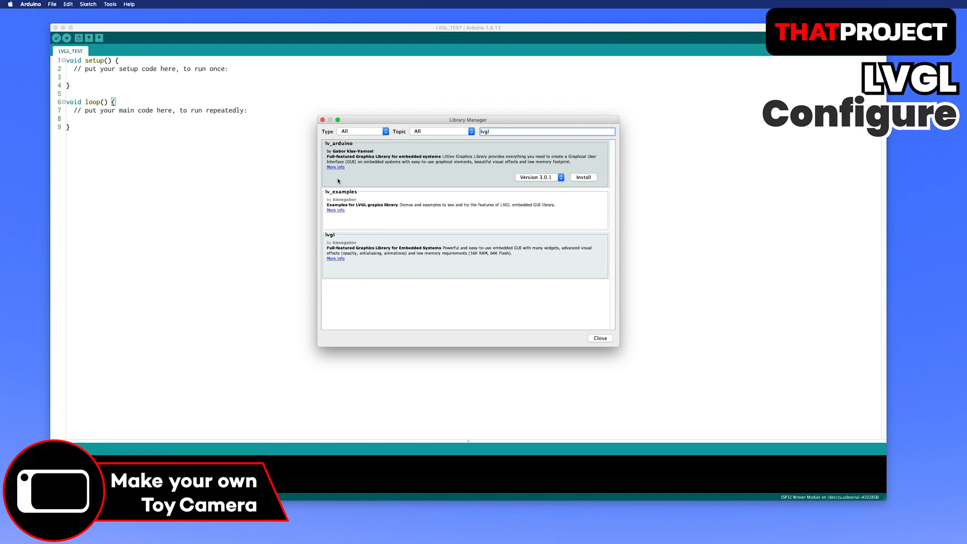
click(367, 196)
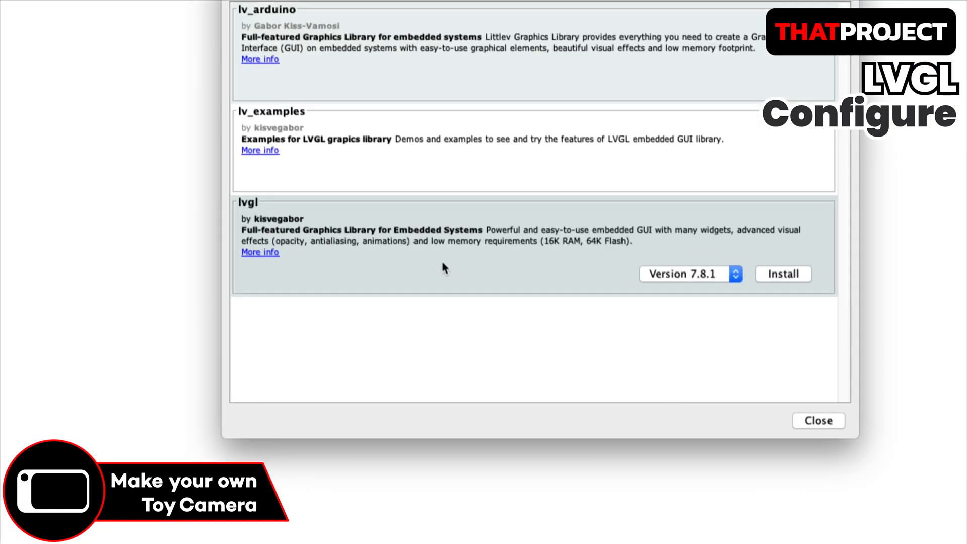
click(782, 273)
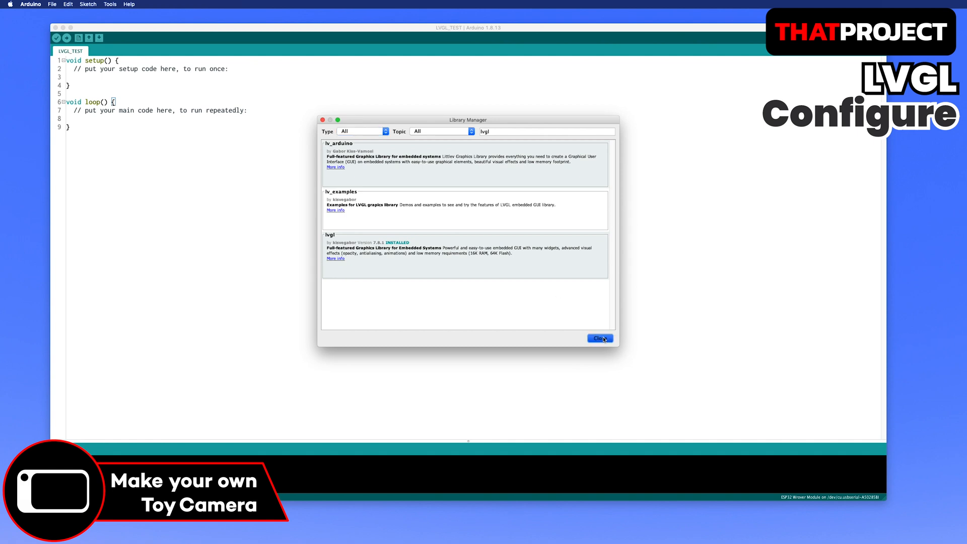
click(599, 339)
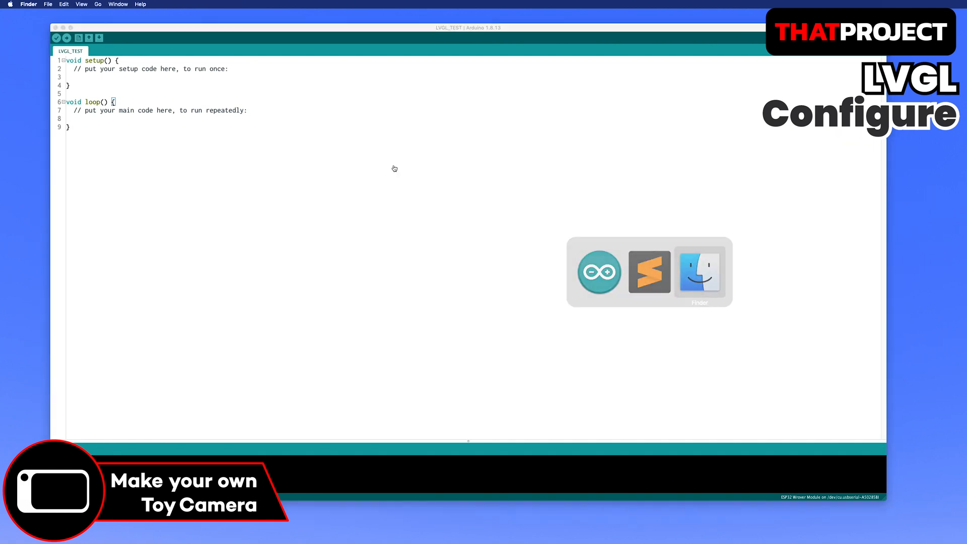
Step: In Finder, place the config template in lvgl/src renamed to lv_conf.h
click(699, 273)
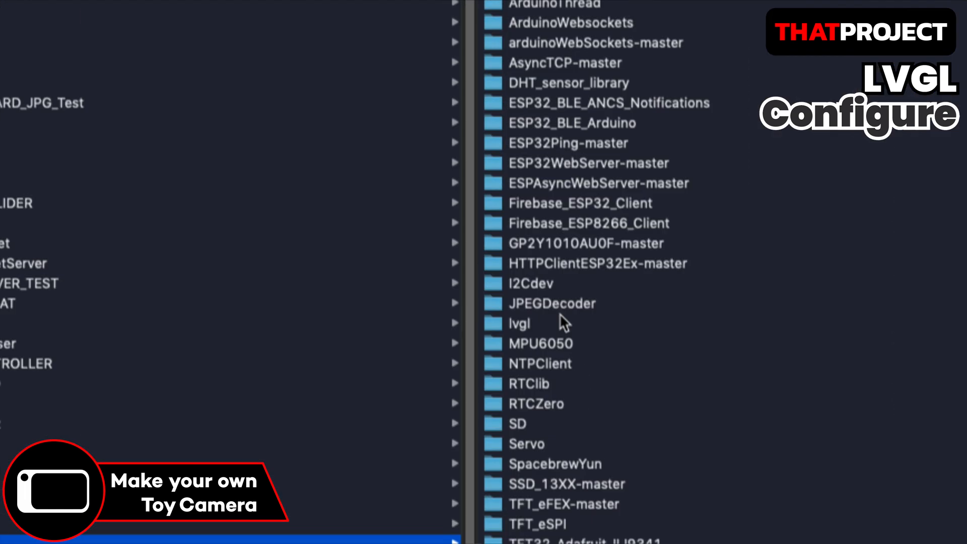
click(520, 324)
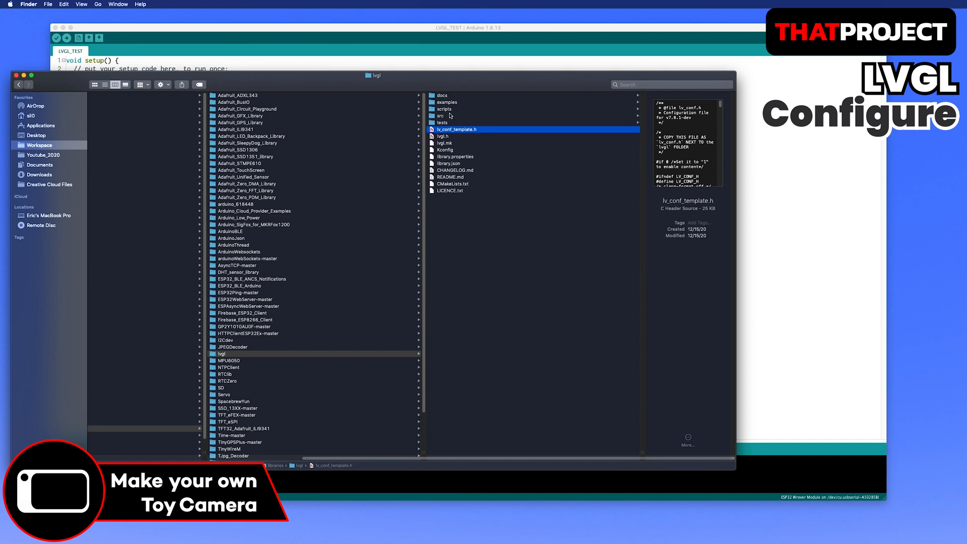
click(440, 116)
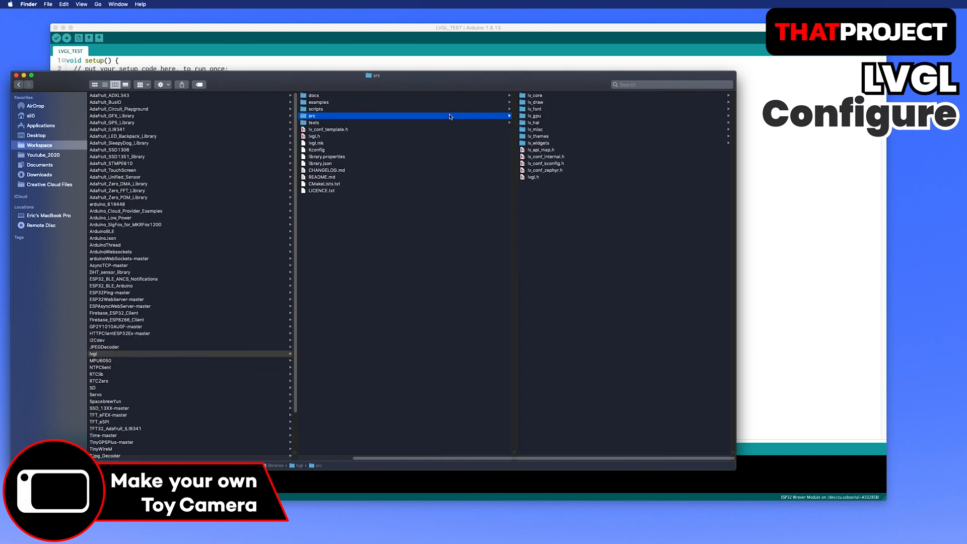
click(460, 169)
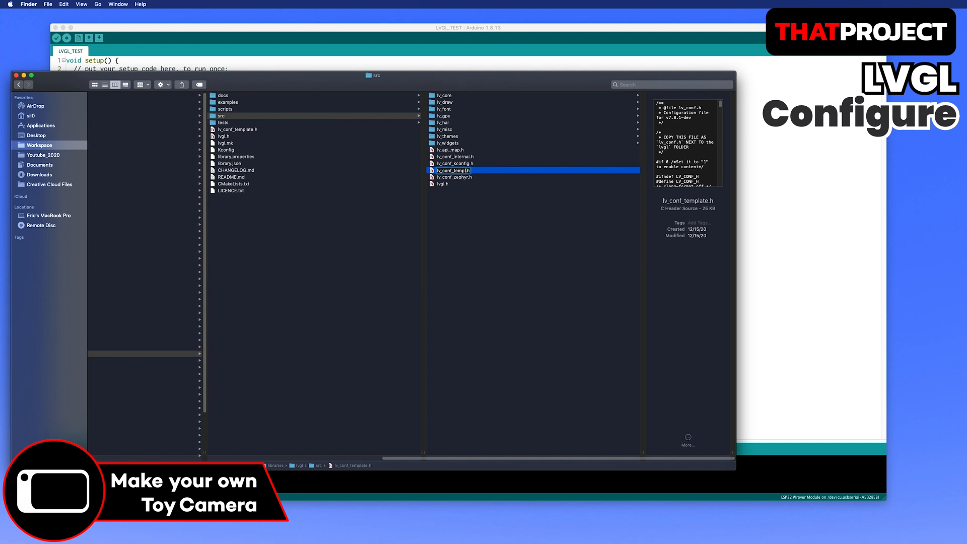
click(443, 177)
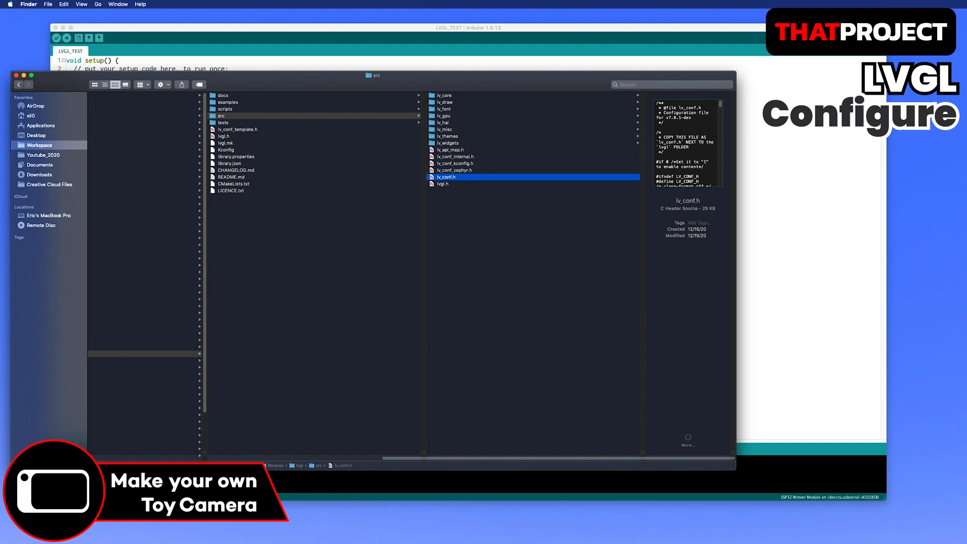
Step: Open lv_conf.h with Sublime Text
right_click(454, 177)
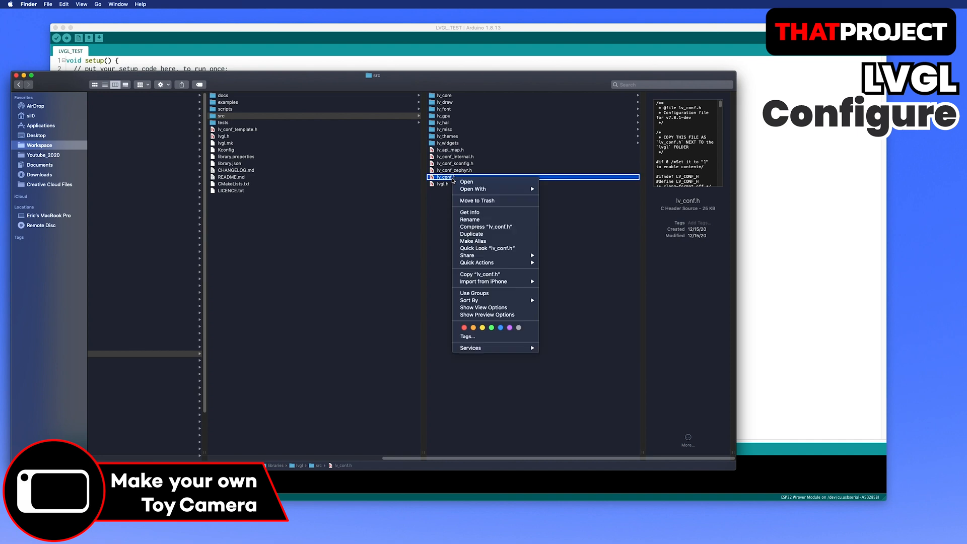
click(473, 189)
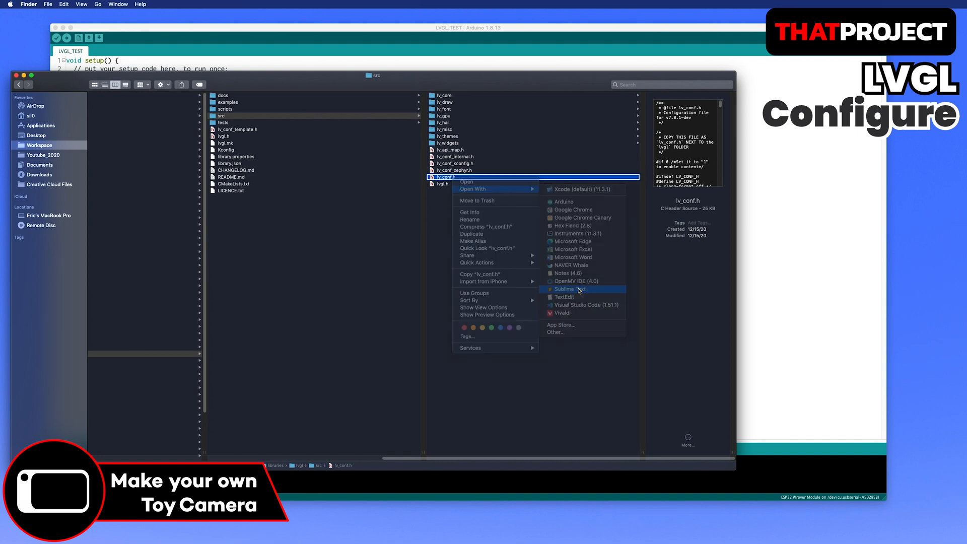
click(567, 289)
text(1)
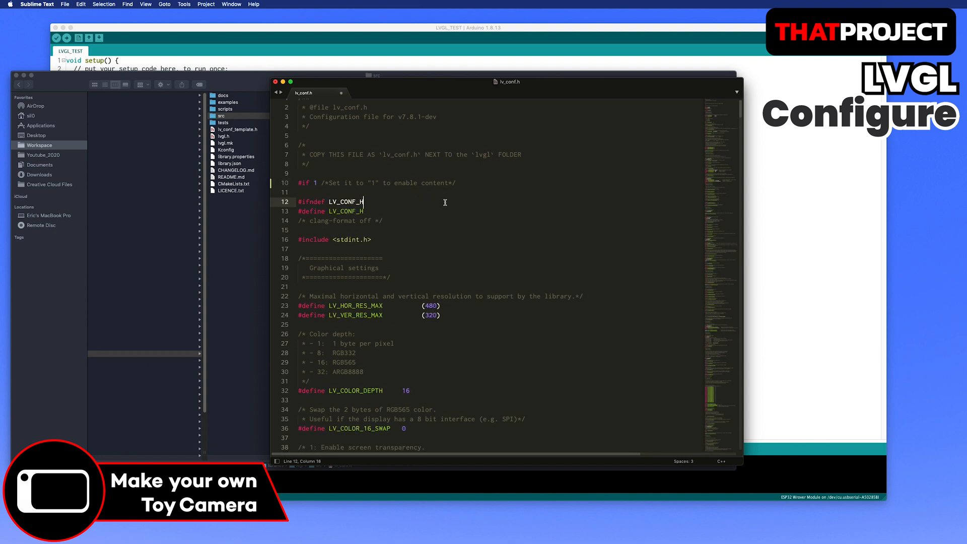
Step: Set lv_conf.h resolution to 480×320 and LV_TICK_CUSTOM 1, then save
double_click(431, 301)
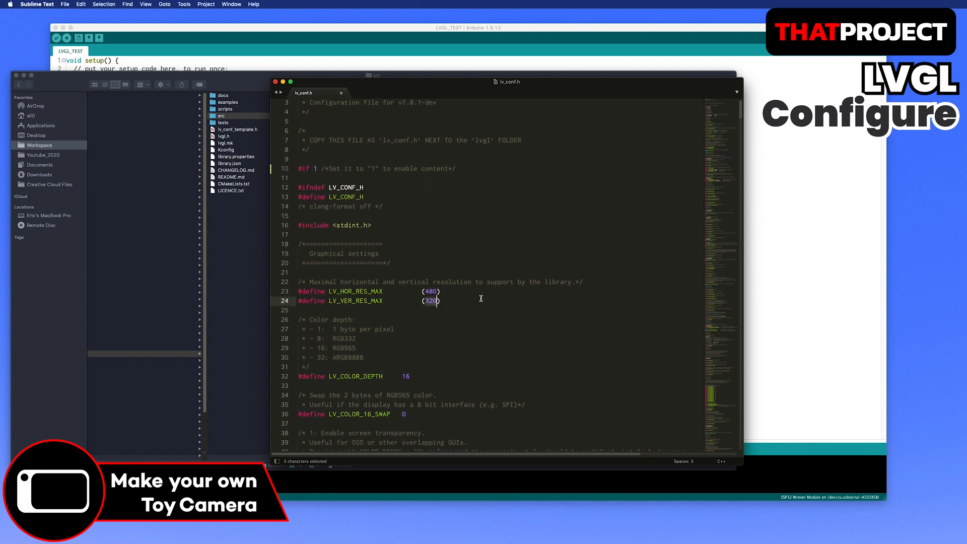
scroll(down, 3)
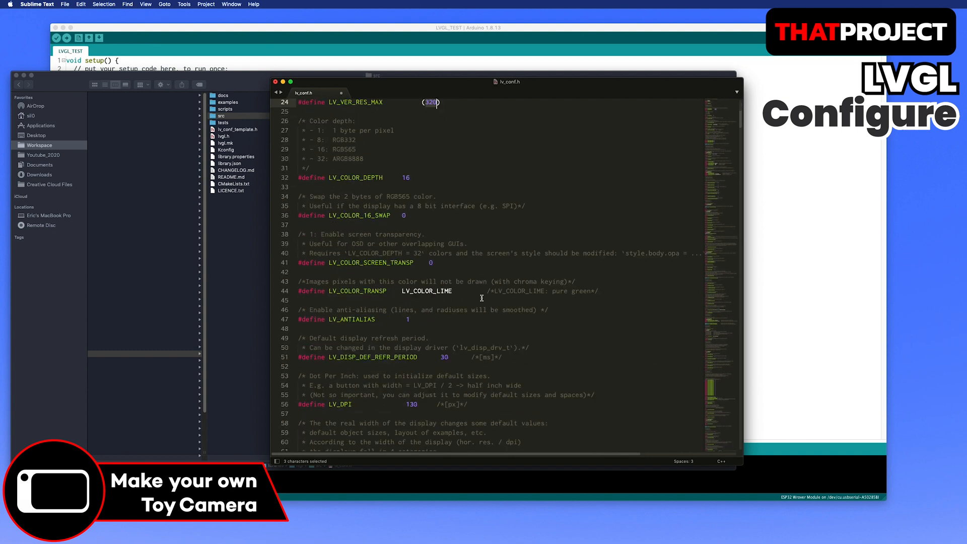
scroll(down, 3)
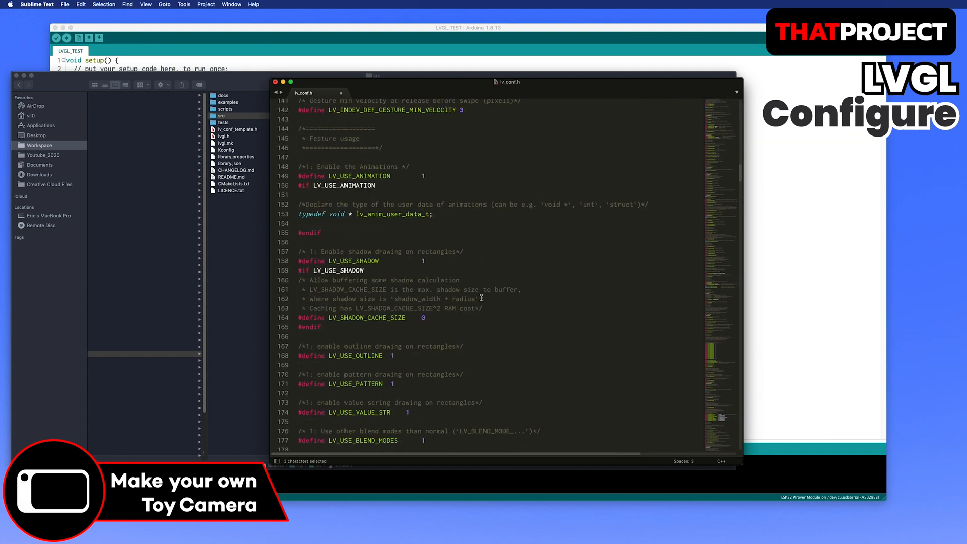
scroll(down, 3)
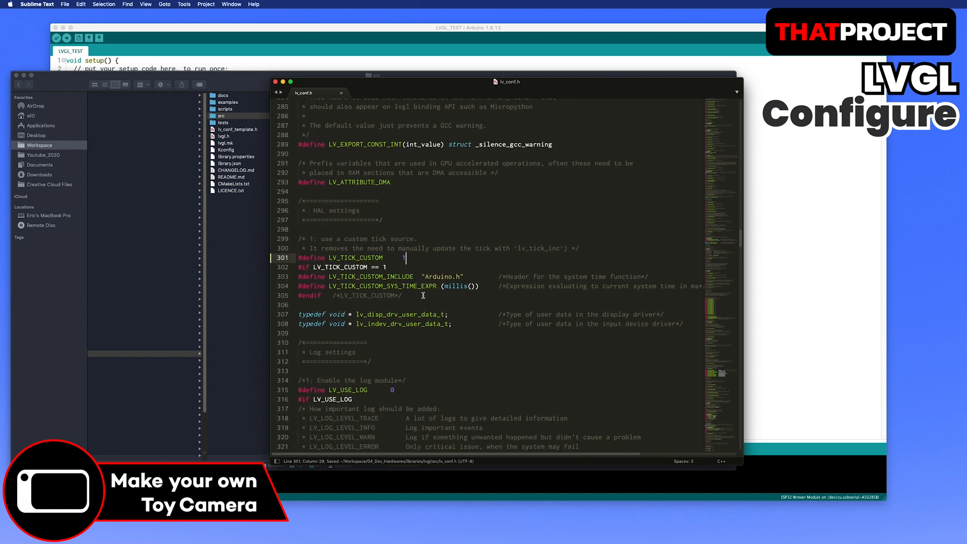
scroll(down, 3)
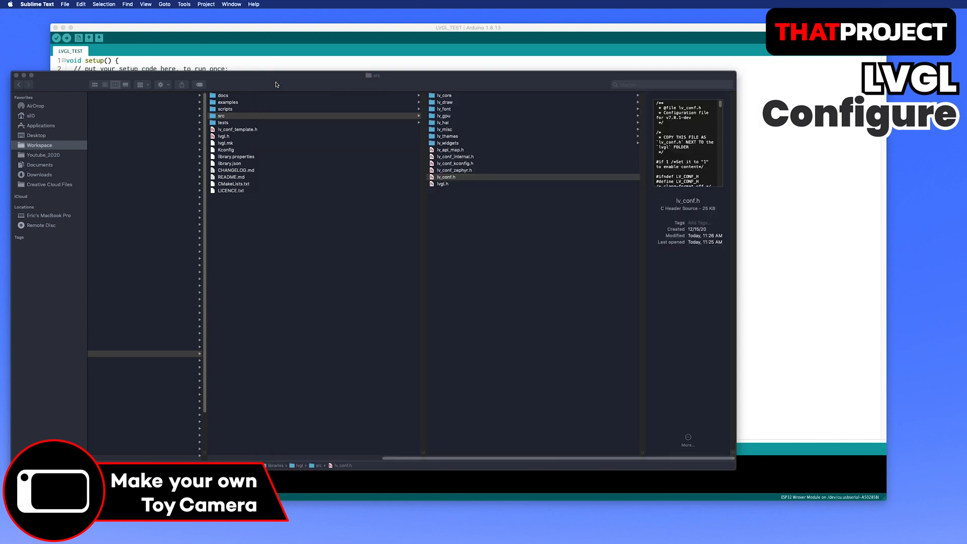
Step: Copy the LVGL_Arduino.ino example into LVGL_TEST and set calData 277, 3584, 252, 3468
click(444, 177)
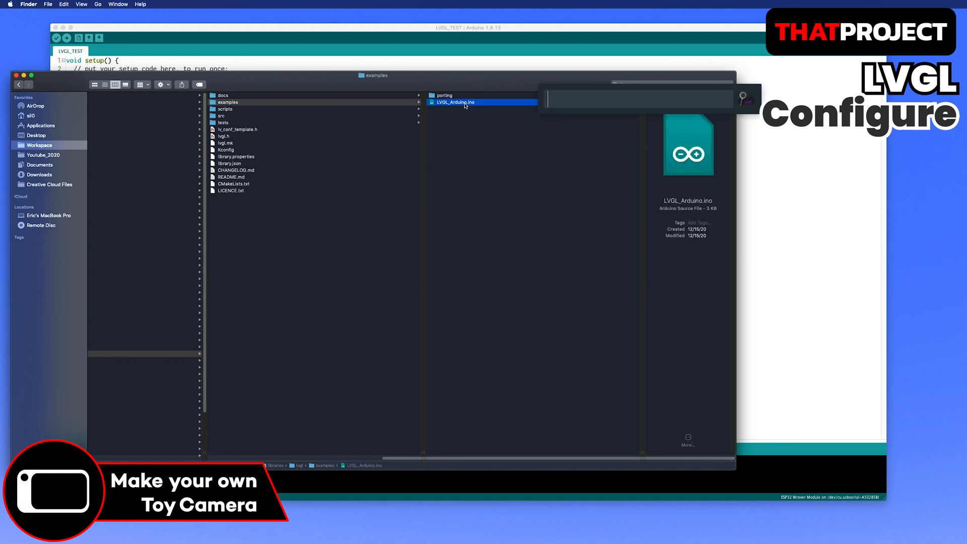
double_click(454, 102)
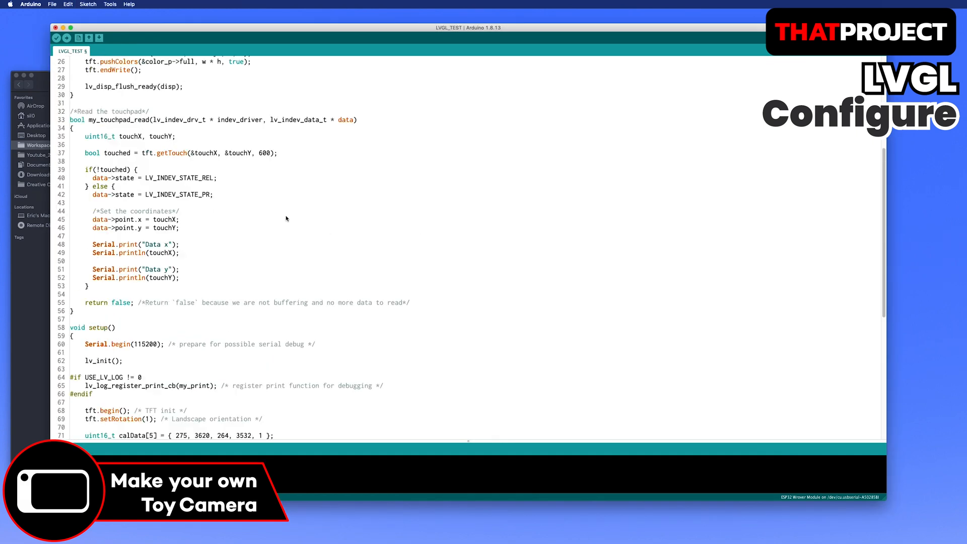
scroll(up, 3)
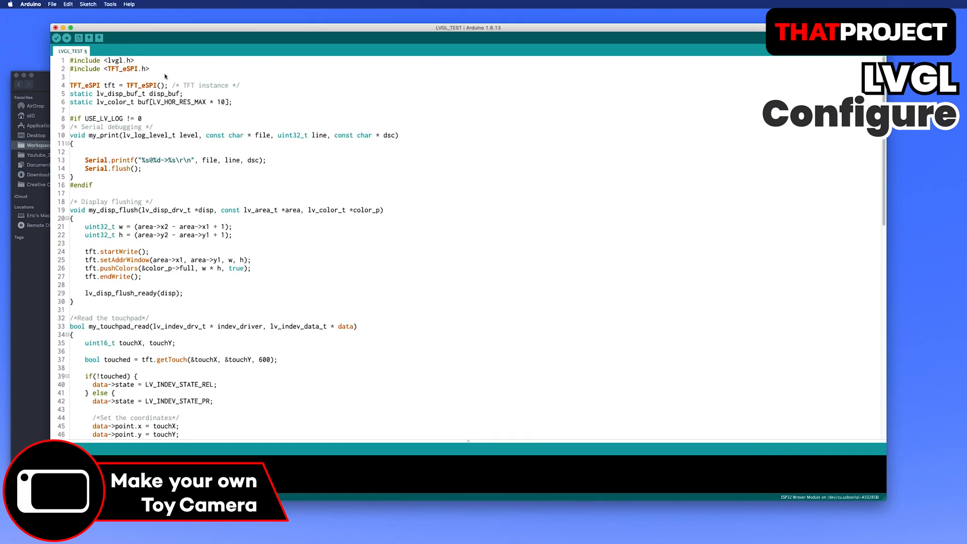
double_click(143, 85)
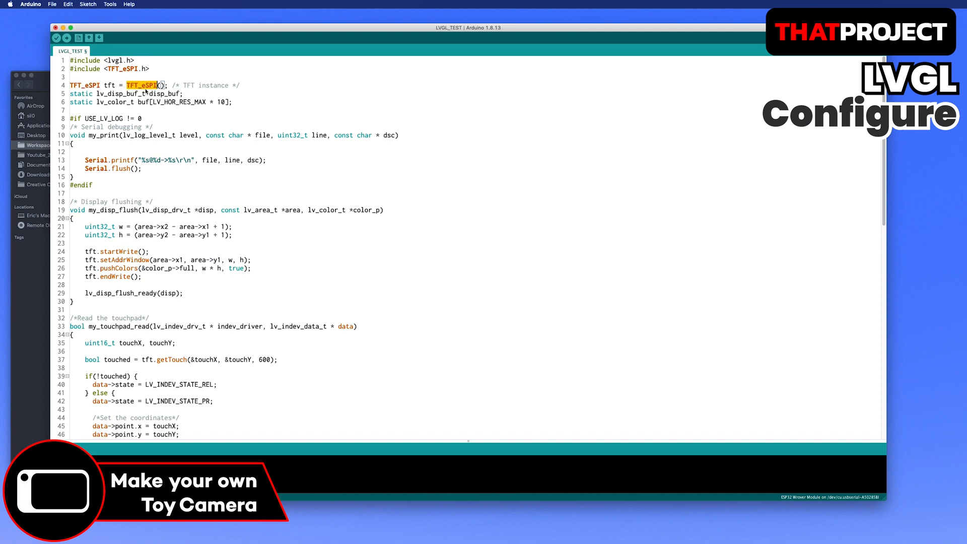
scroll(down, 3)
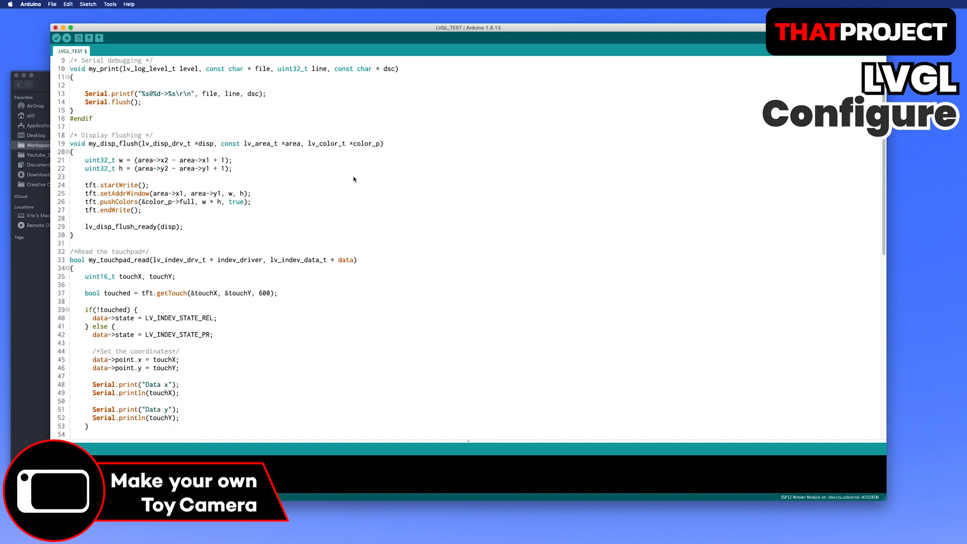
scroll(down, 3)
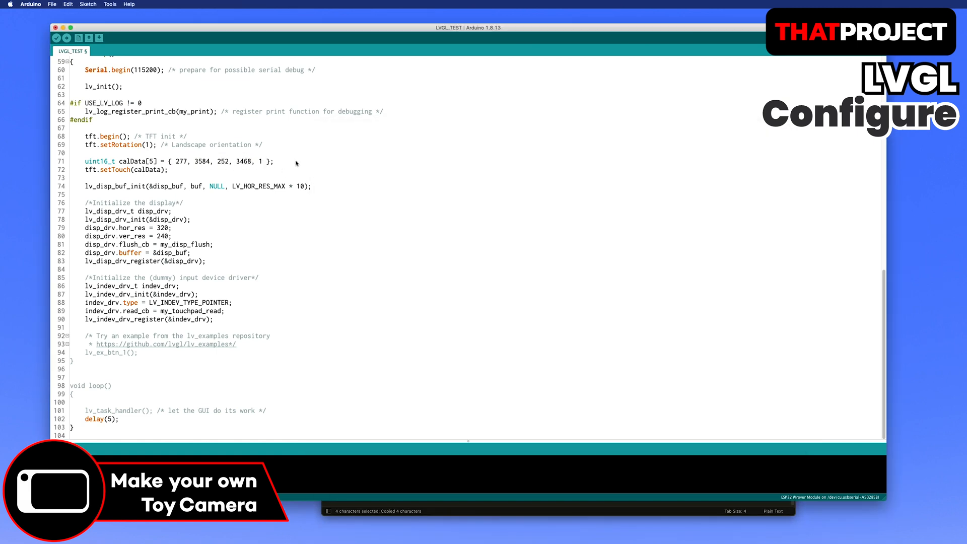
Step: In setup(), create a button on the active screen at 10,10 sized 100×50 with an event callback
text(7)
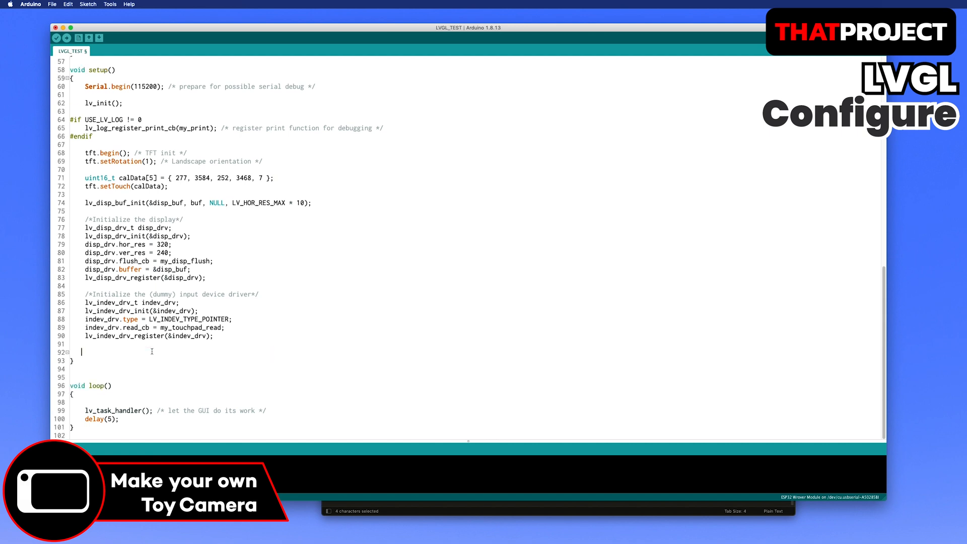
text(lv_obj_t* btn =)
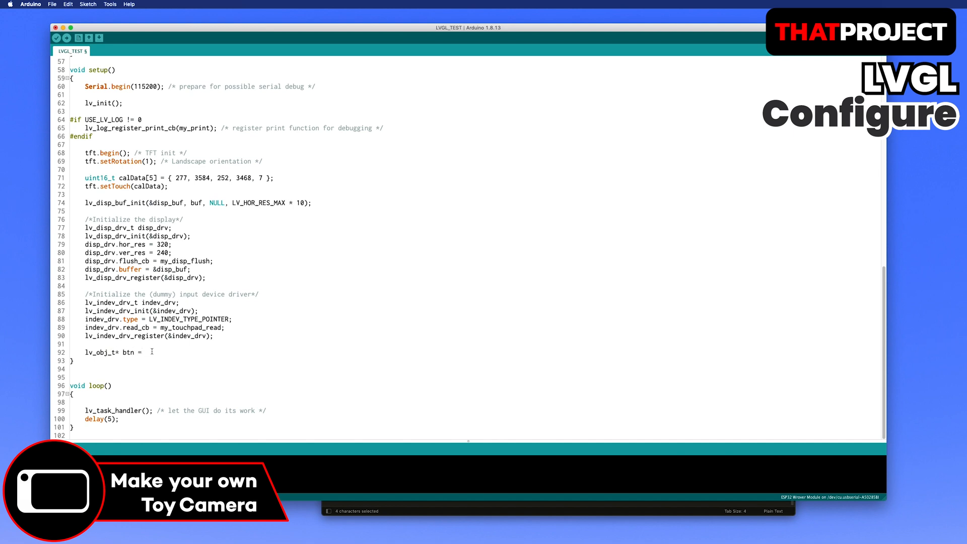
text(lv_btn_create())
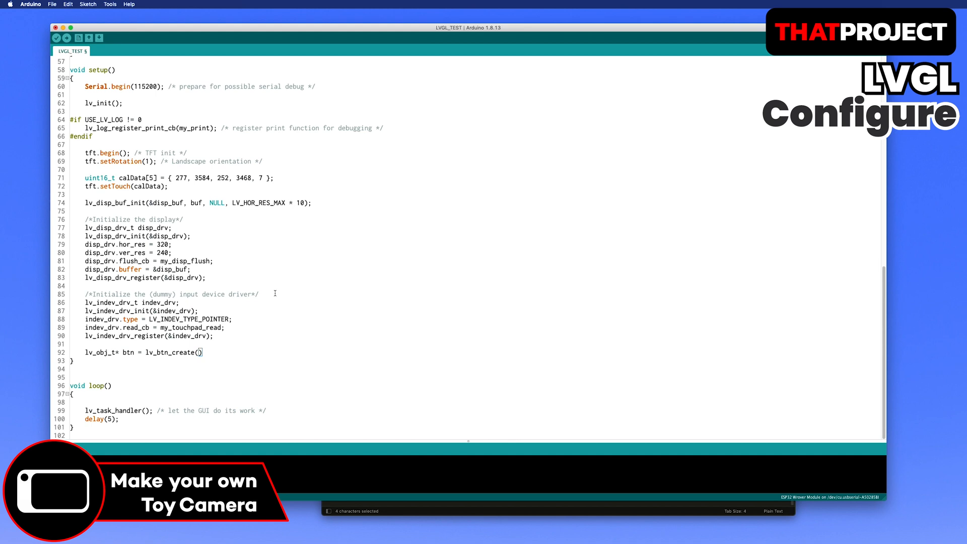
text(lv_scr_act())
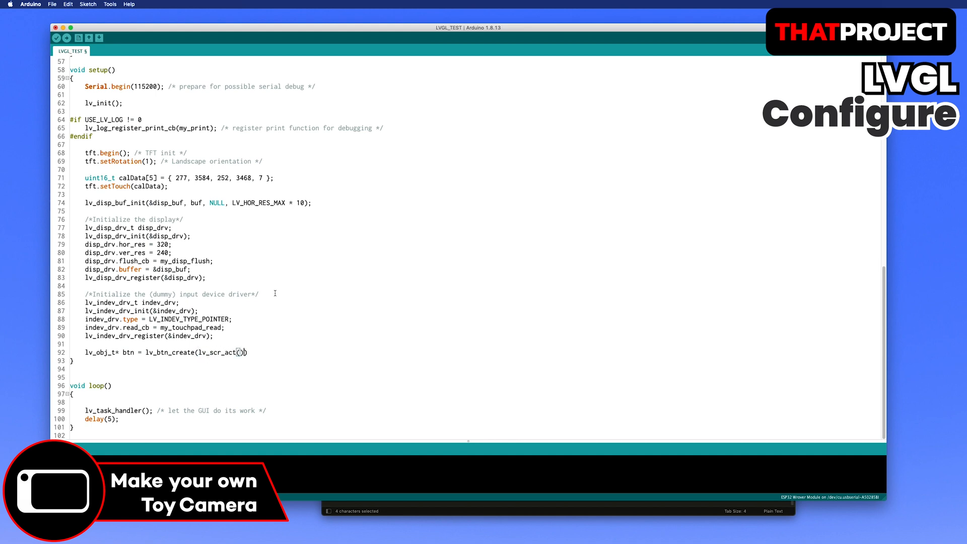
text(, NULL);)
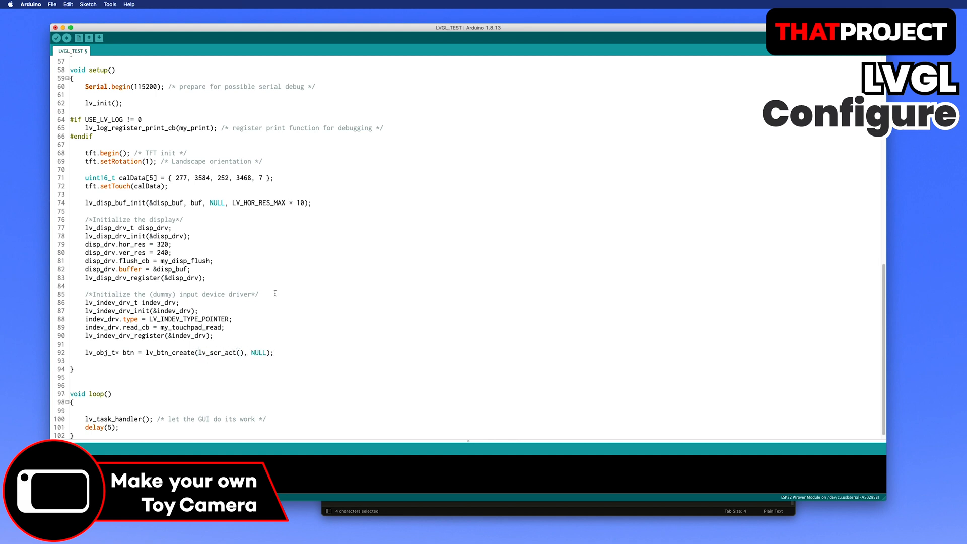
text(lv_obj_set_pos())
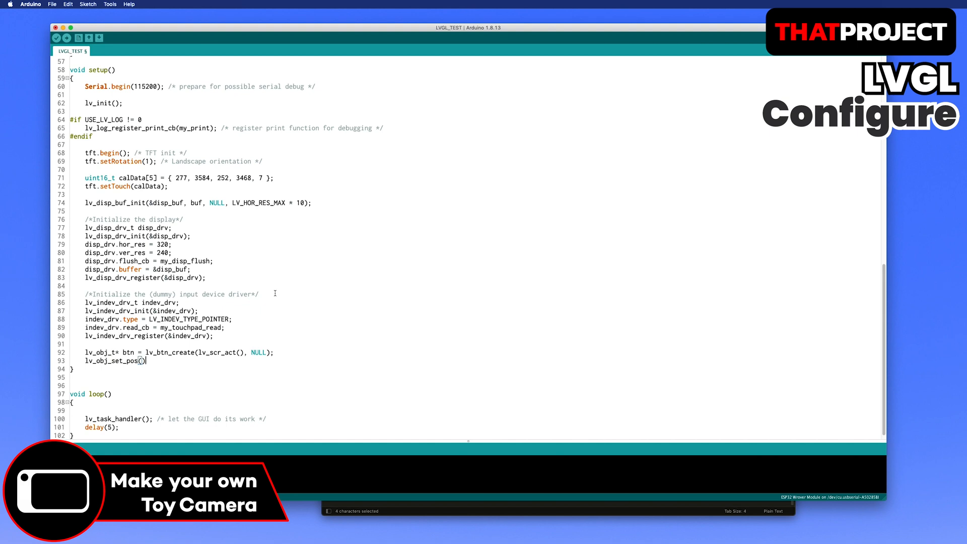
text(btn, 10, 10);)
text(lv_obj_set_size()
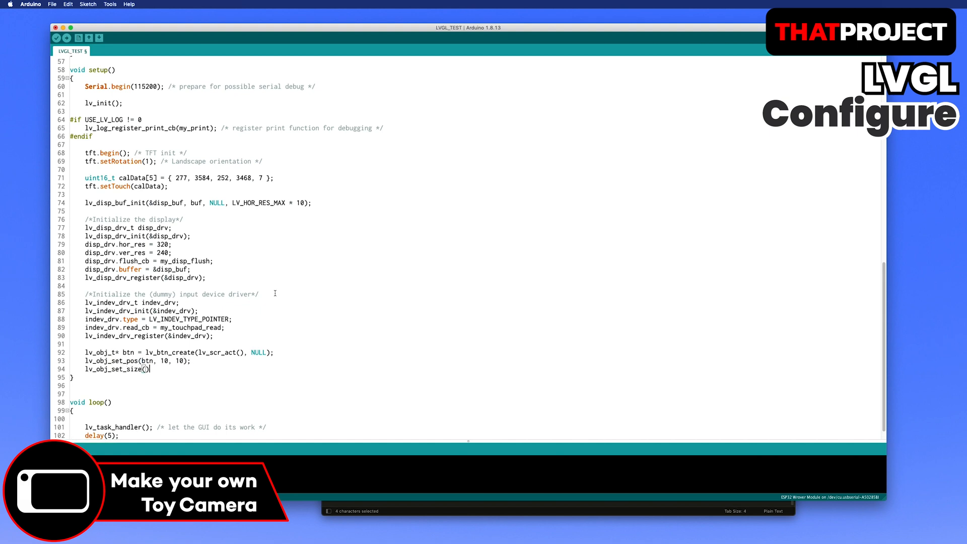
text(btn, 100, 50)
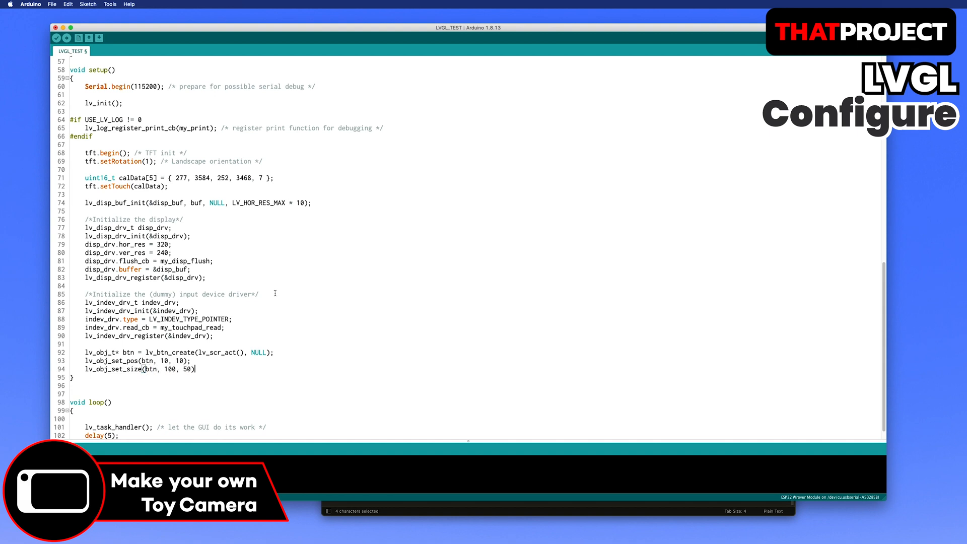
text(lv_obj_set_event_cb(btn, ))
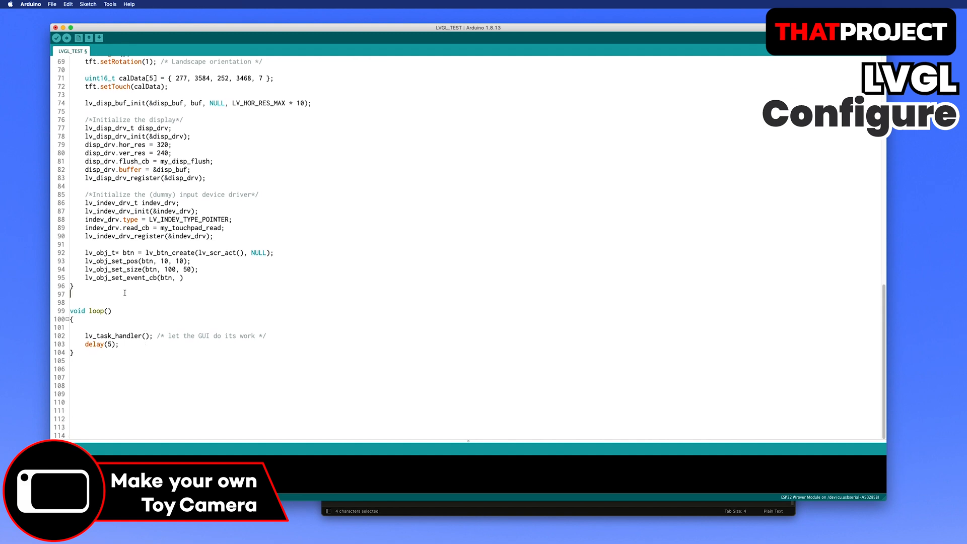
Step: Write btn_event_cb printing "Clicked" on LV_EVENT_CLICKED and add a label on the button
text(void btn_event_cb(lv_obj_t* btn, lv_event_t event){)
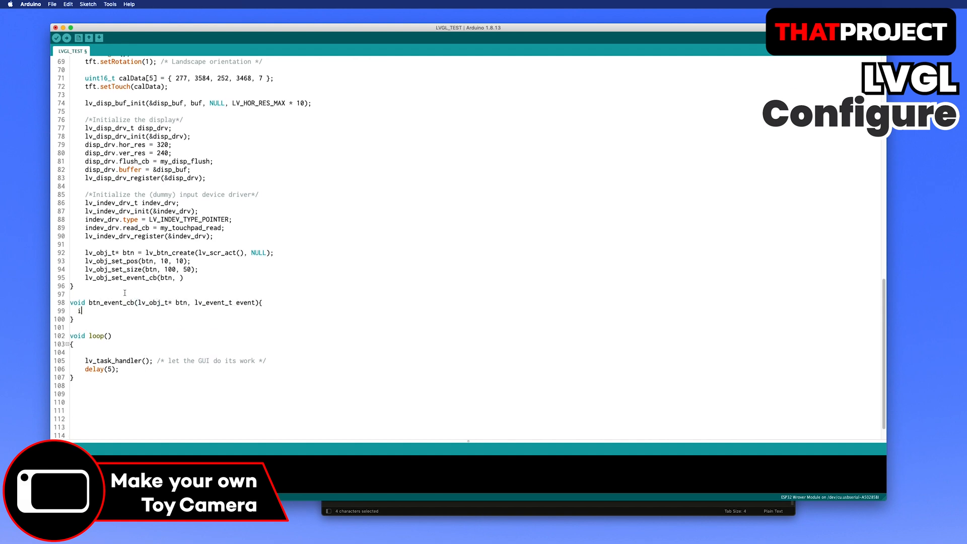
text(if(event == LV_EVENT_CLICKED){)
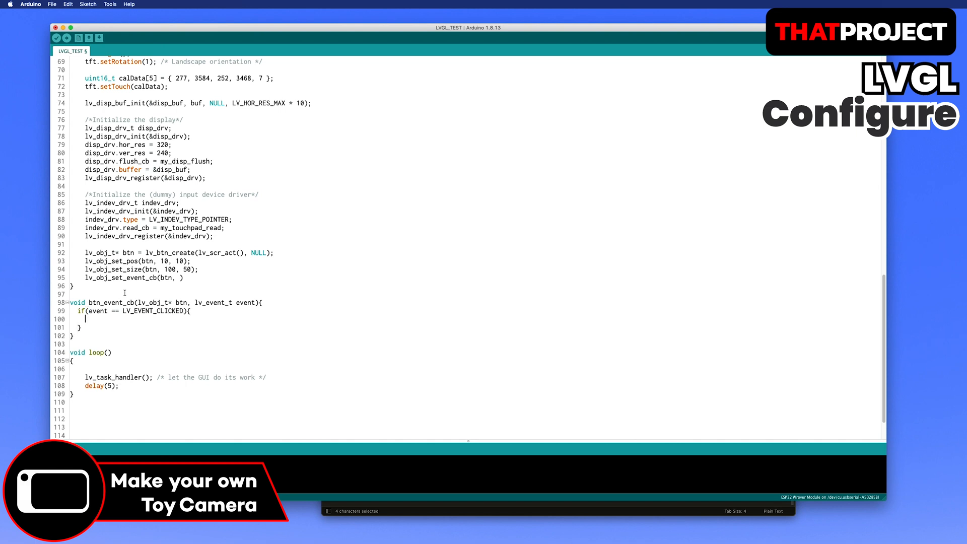
text(Serial.println("Clicked");)
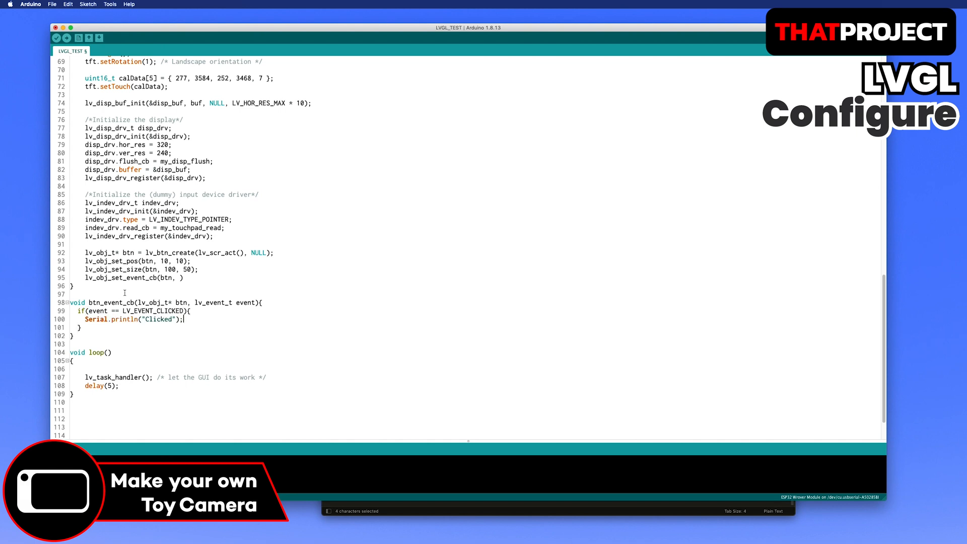
text(btn_event_cb);)
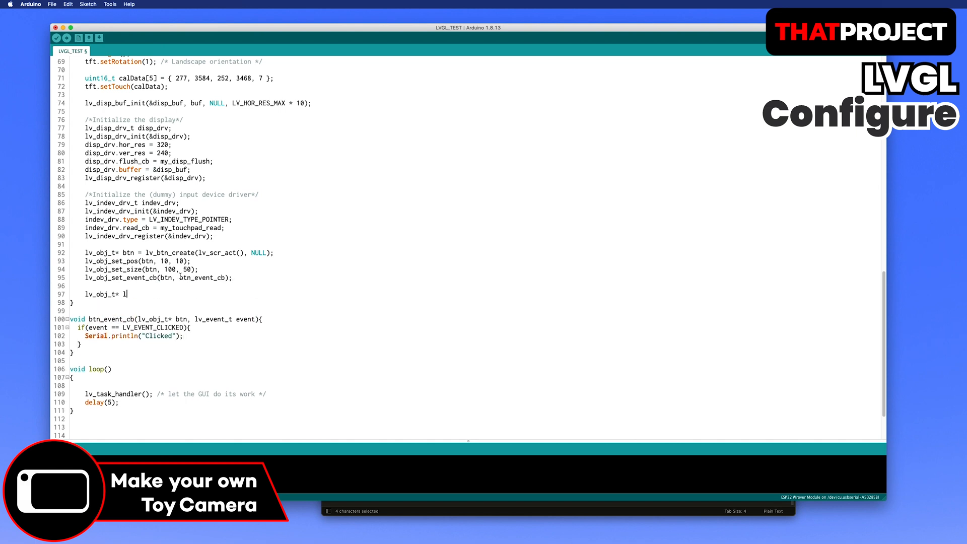
text(abel = lv_label_create())
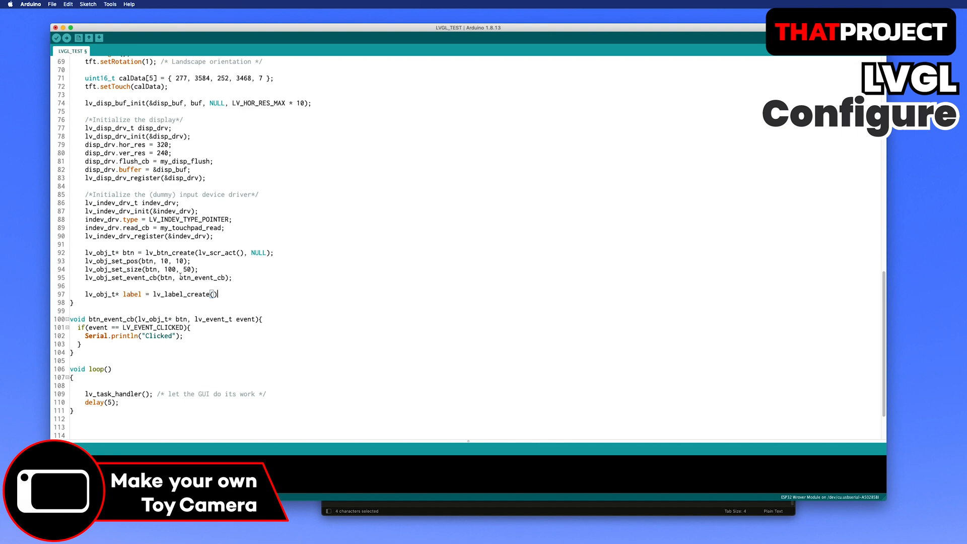
text(btn, NULL);)
text(lv_label_set_text(label, "Button");)
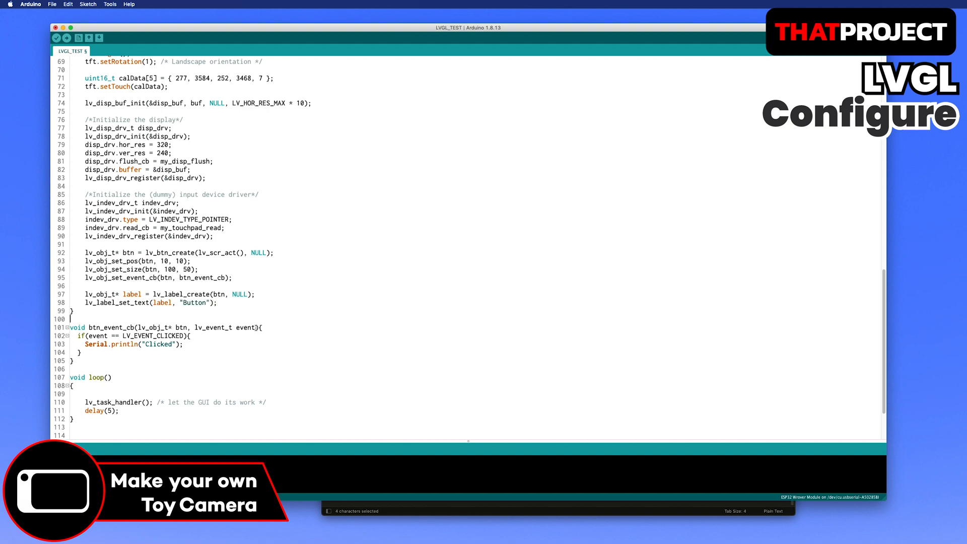
scroll(down, 3)
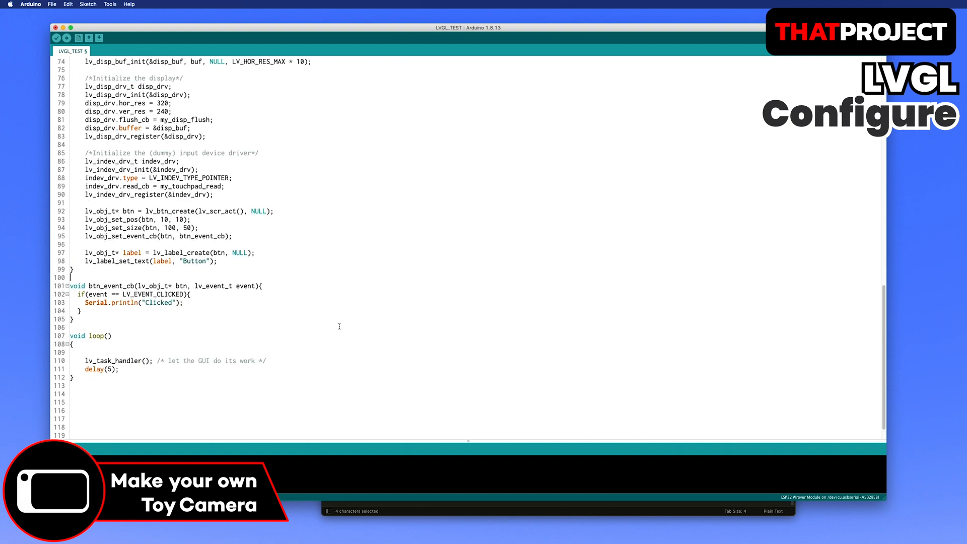
Step: Change the display driver hor_res to 480 and ver_res to 320
scroll(up, 3)
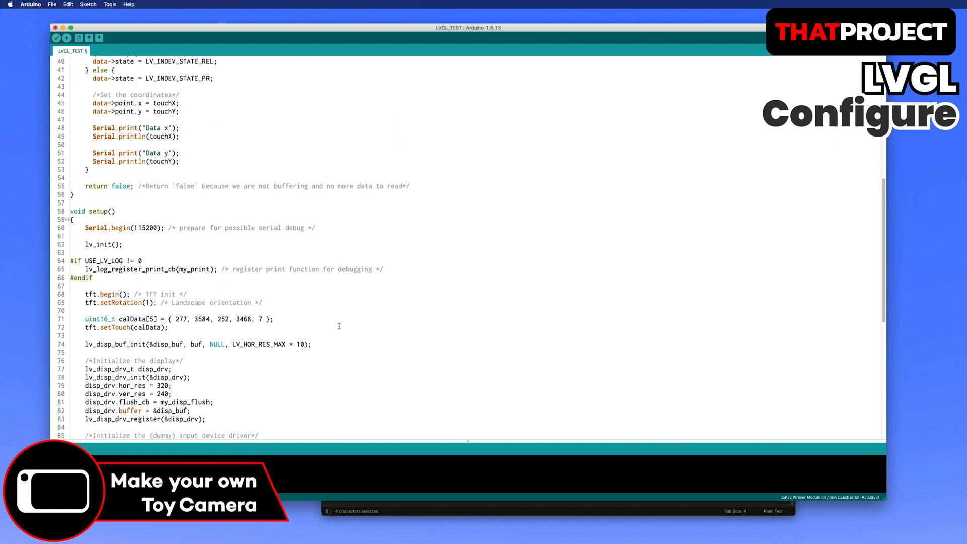
scroll(up, 3)
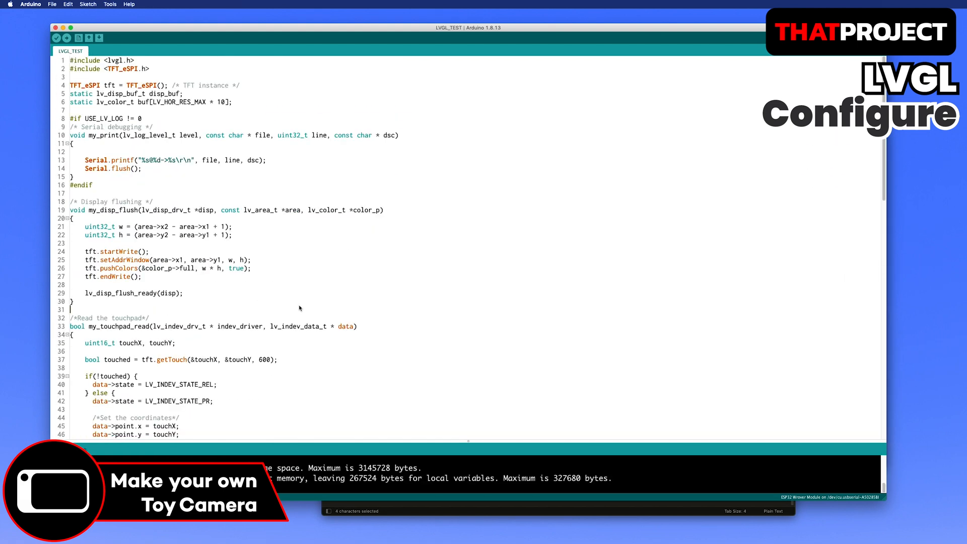
scroll(down, 3)
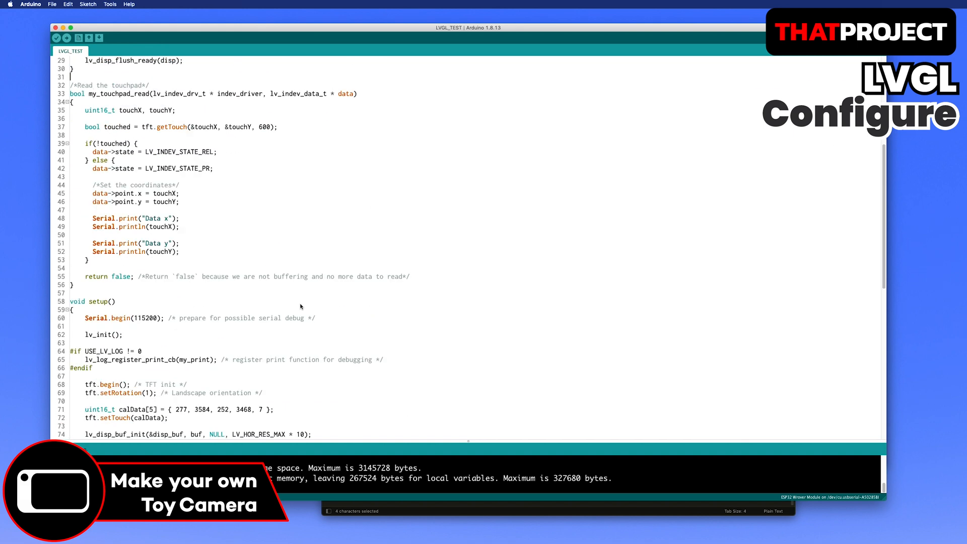
scroll(down, 3)
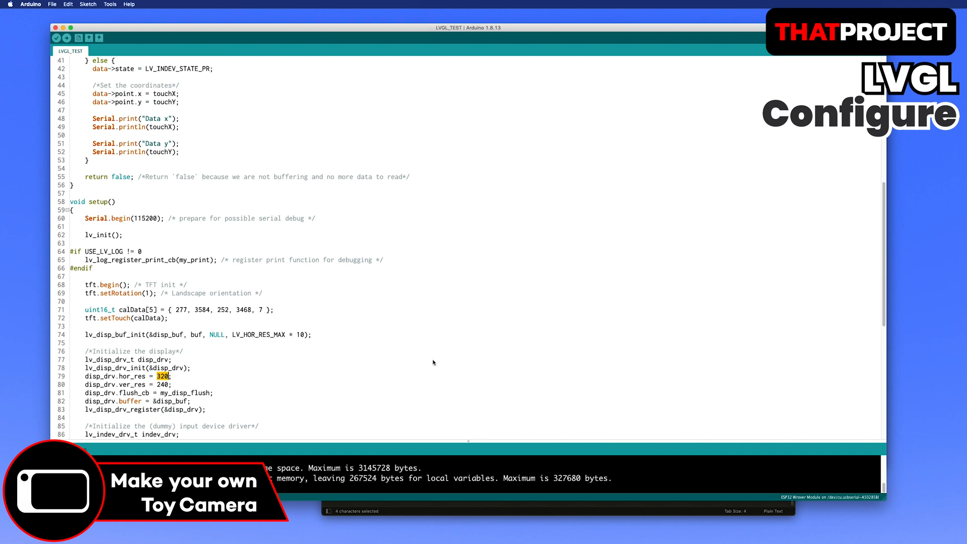
text(480)
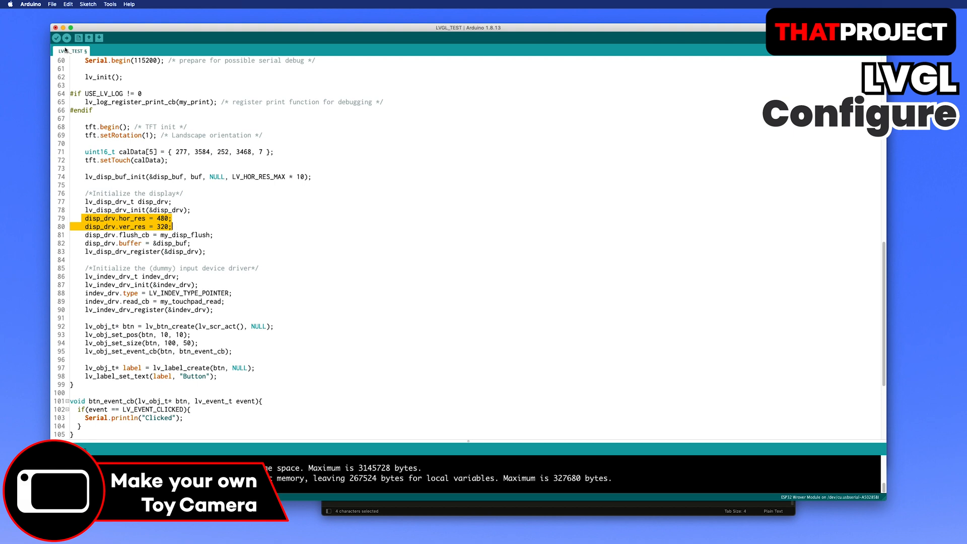
Step: Upload the button sketch to the ESP32 board
click(66, 37)
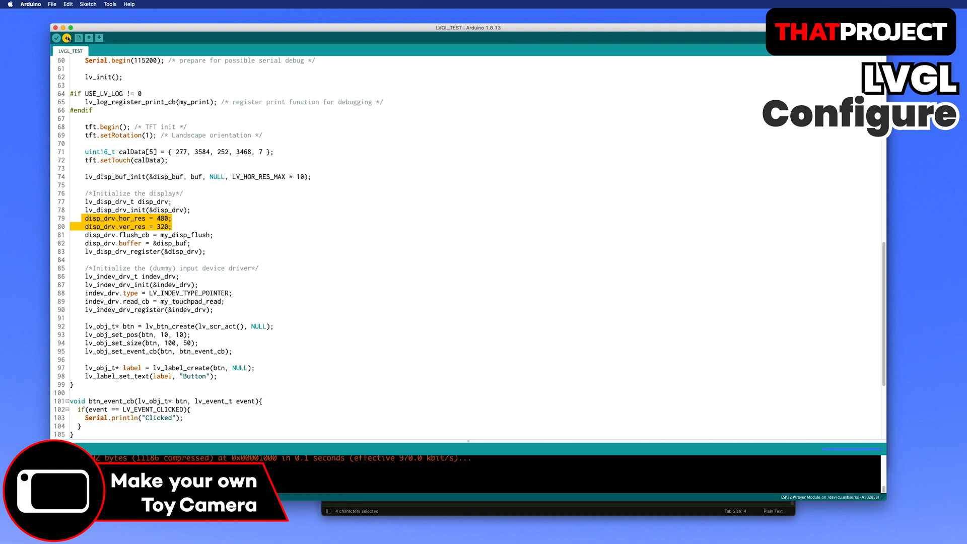
click(67, 38)
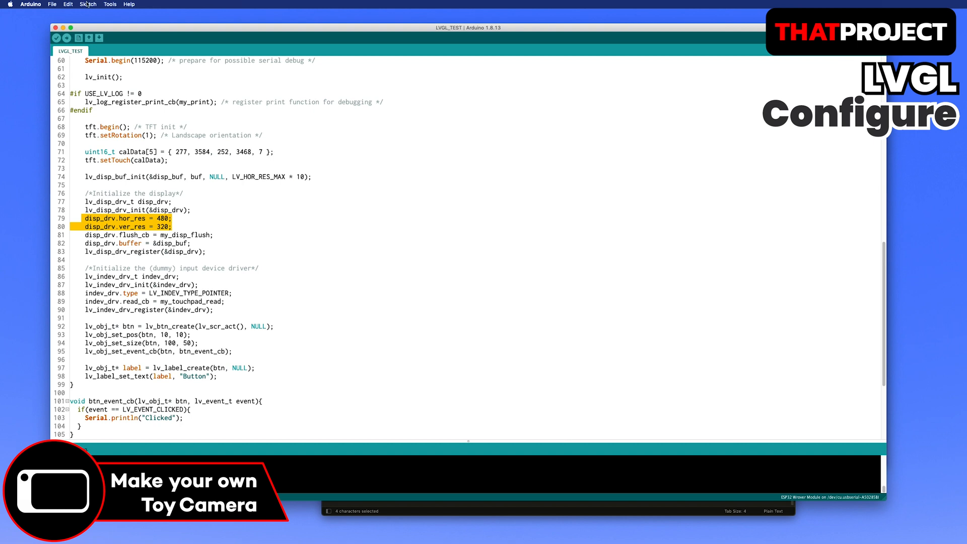
click(110, 4)
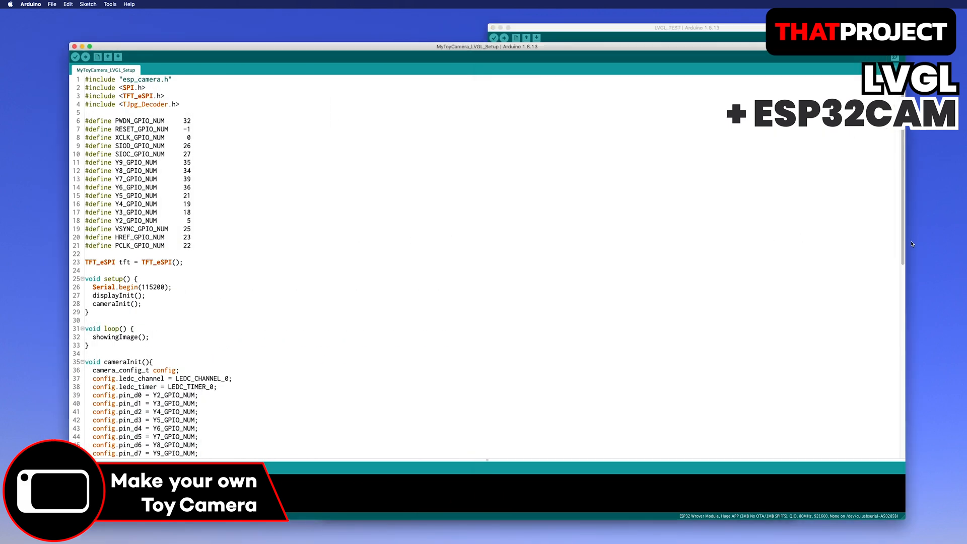
mouse_move(620, 241)
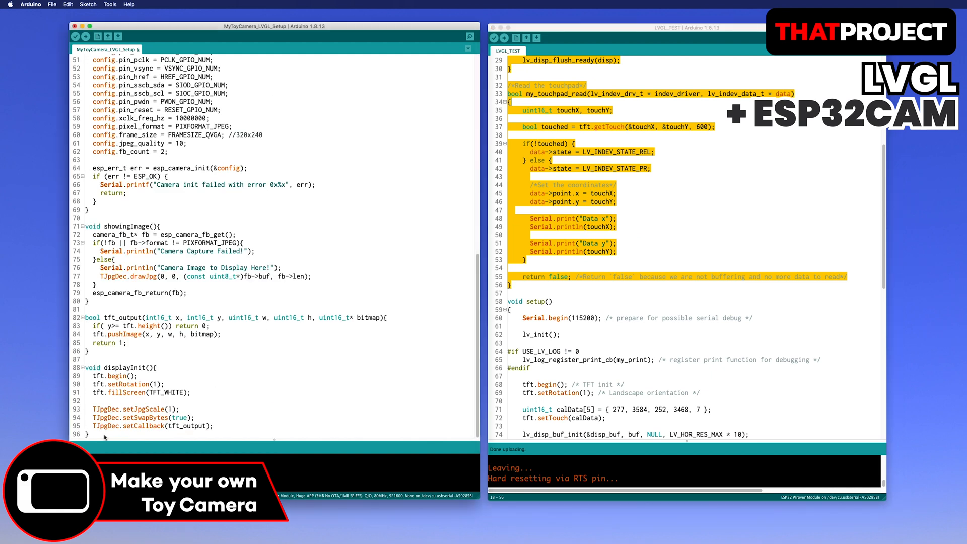
Step: Copy lv_init, buffer and driver code into lvglInit and start the static void lv_layout declaration
scroll(down, 3)
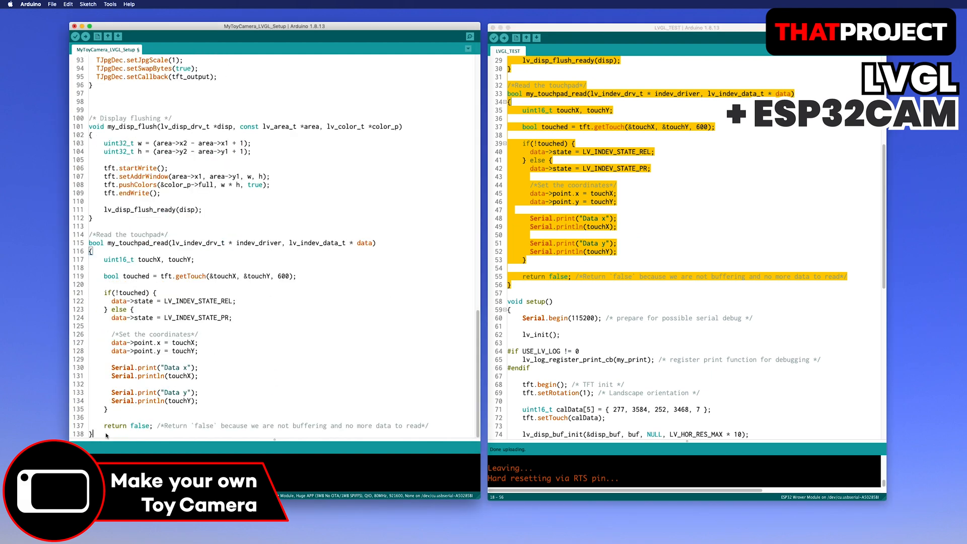
scroll(up, 3)
text(void lvglInit(){)
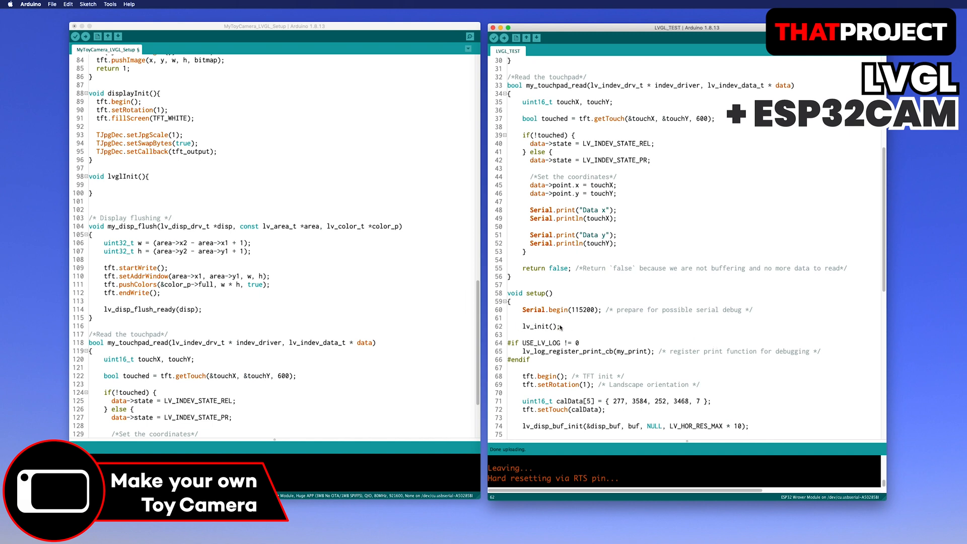
double_click(534, 326)
text(void)
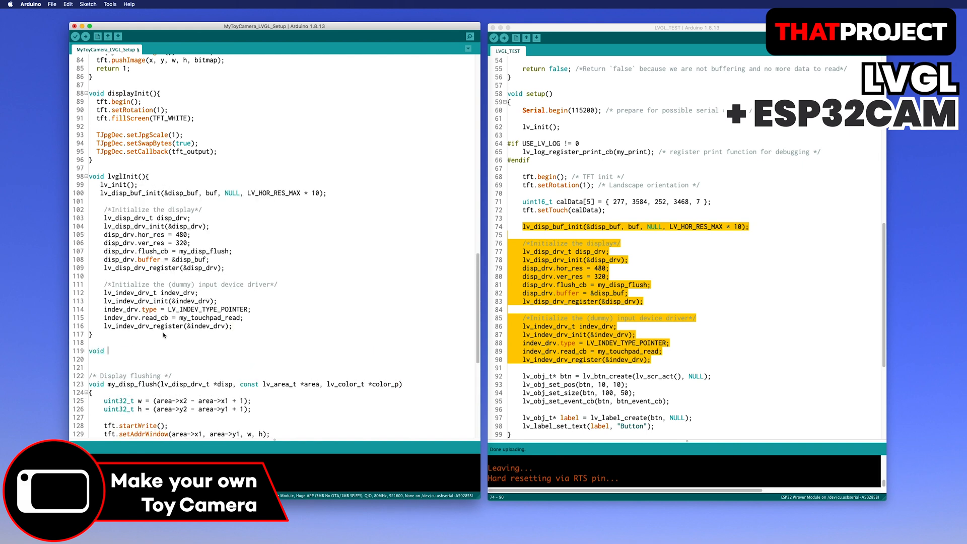
text(static void lv_lay)
text(lv_layout();)
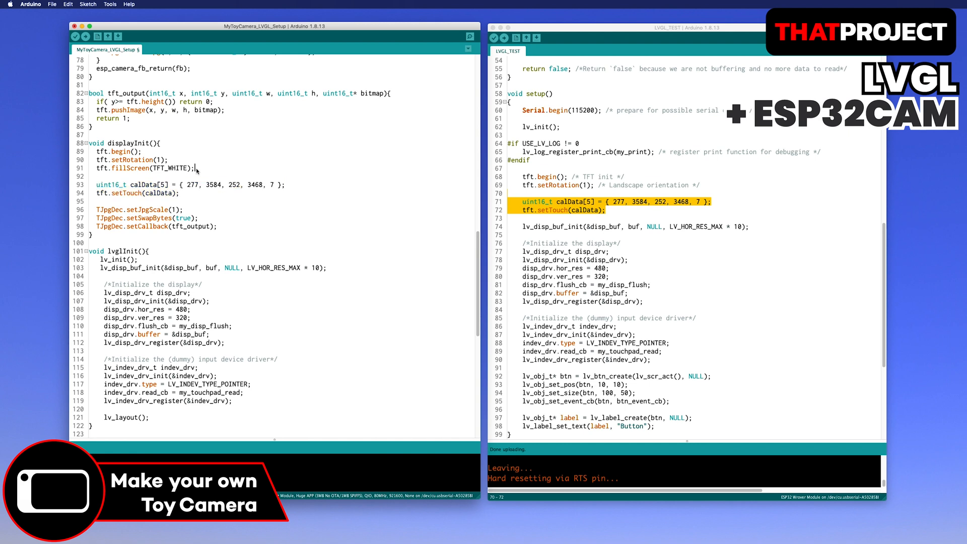
Step: Copy lv_task_handler into loop() and begin lv_layout() below lvglInit with a lv_theme_t declaration
scroll(down, 3)
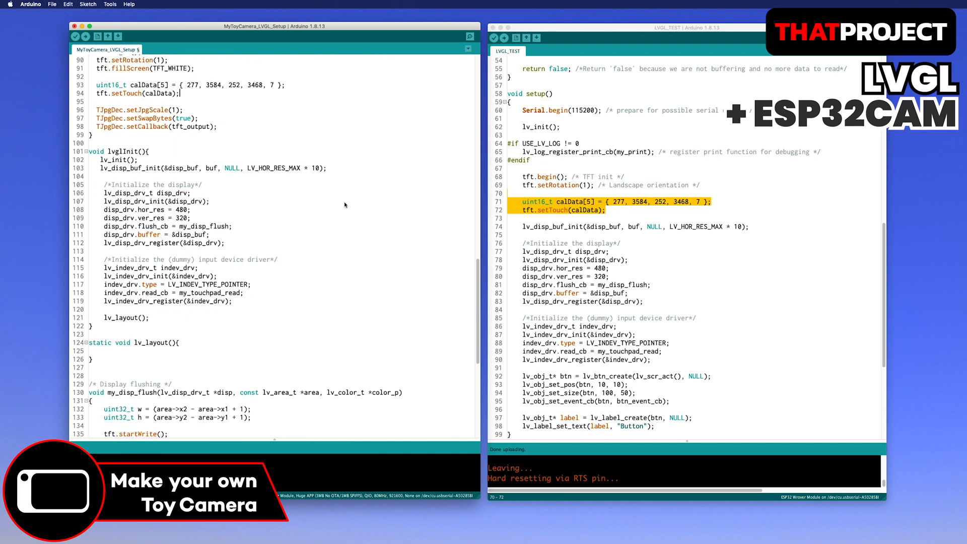
scroll(up, 3)
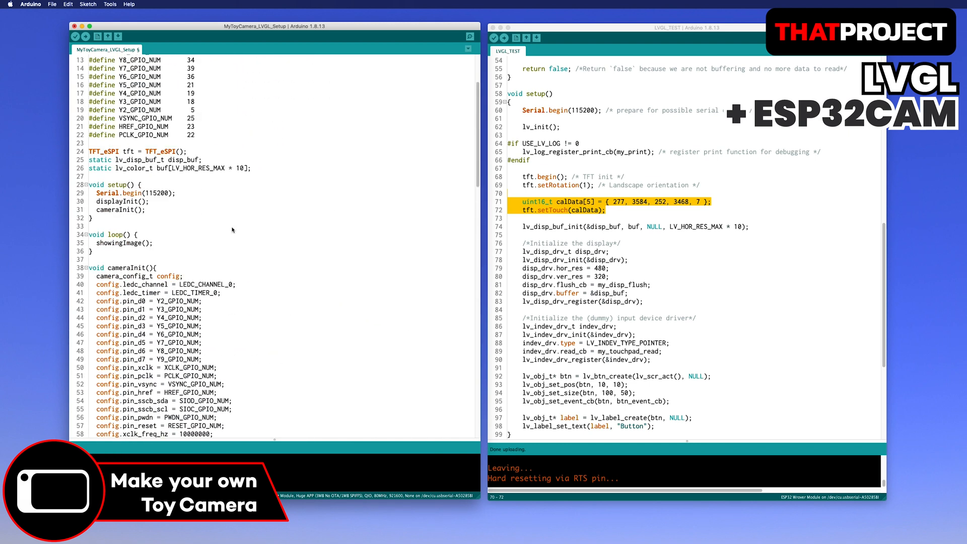
scroll(down, 3)
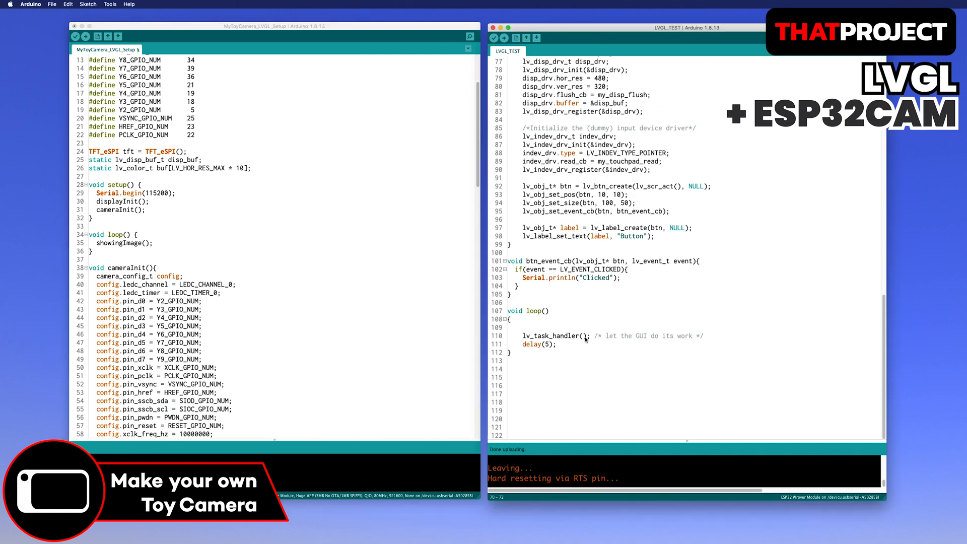
double_click(554, 336)
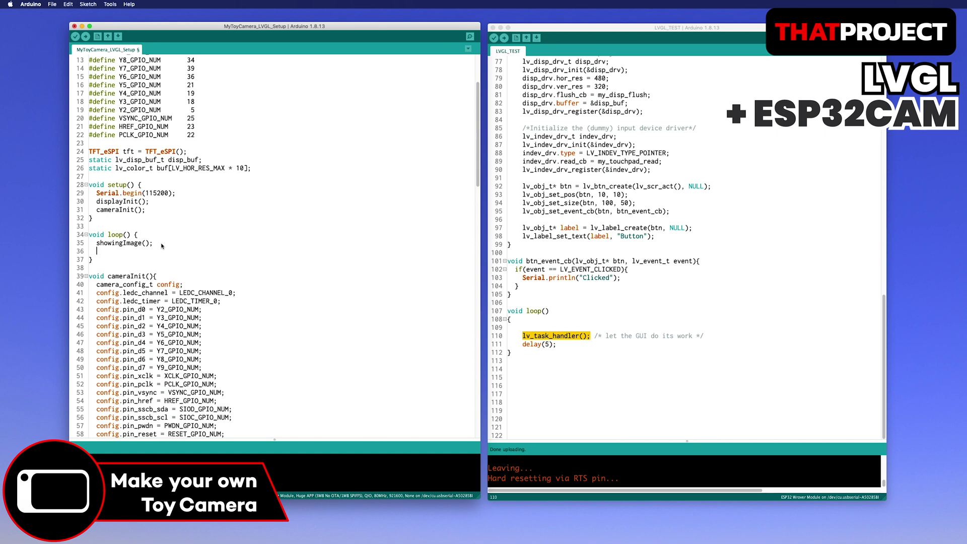
scroll(down, 3)
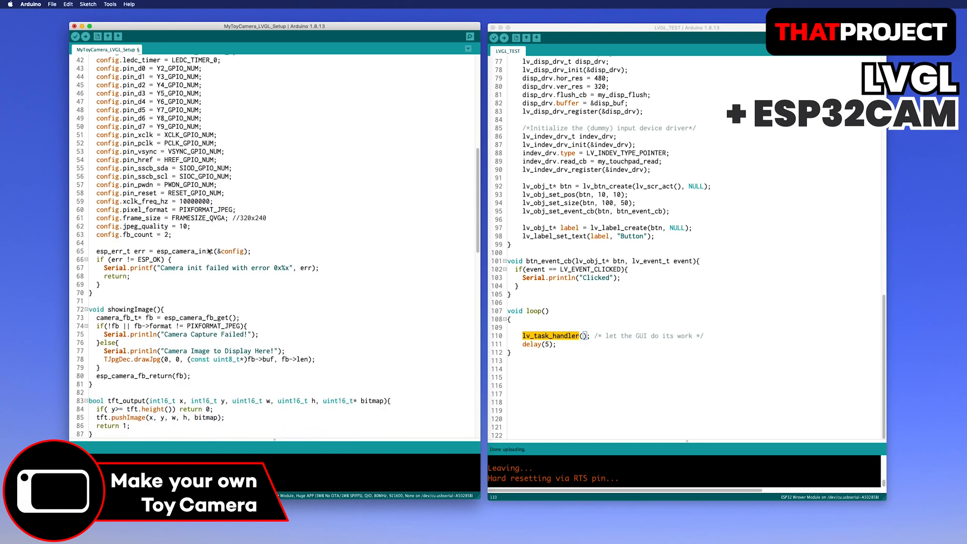
scroll(down, 3)
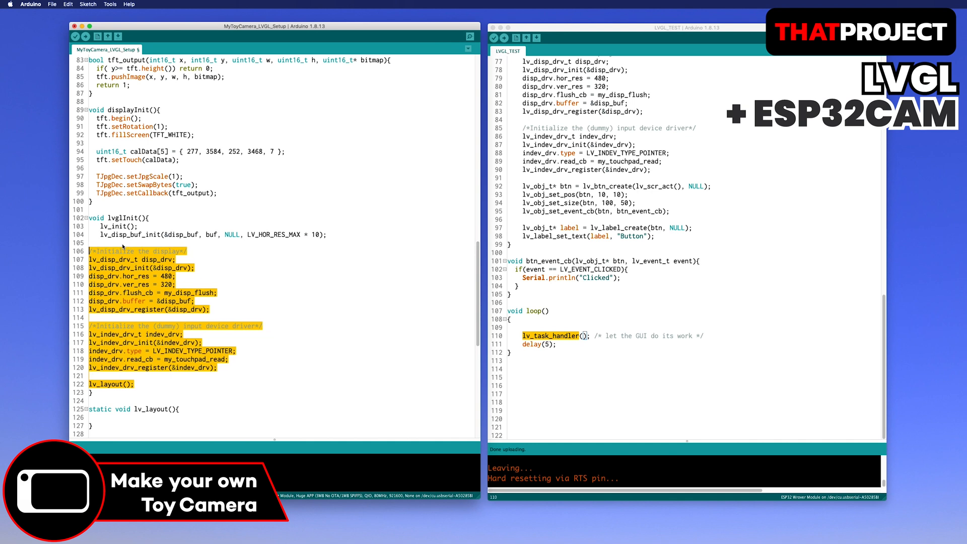
scroll(down, 3)
text(lv_theme_t* th =)
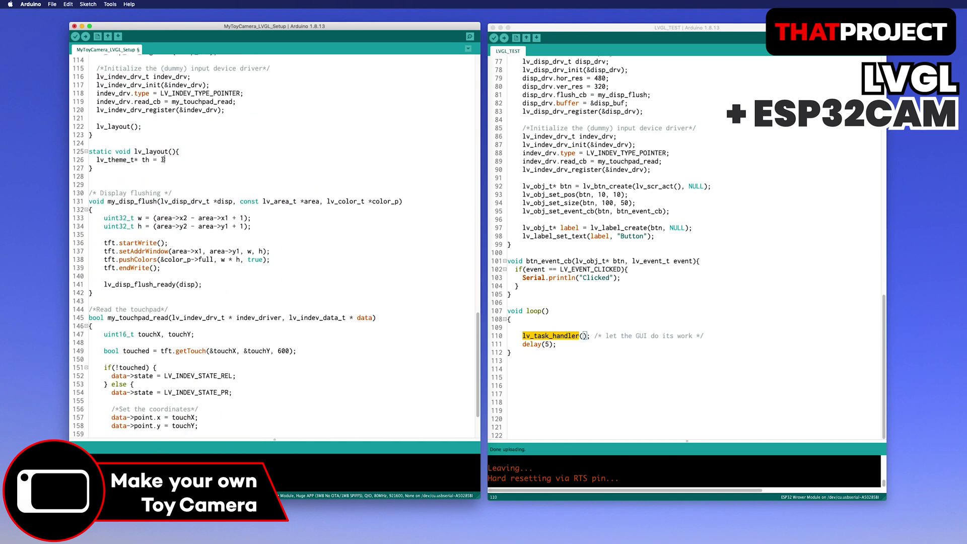
Step: Initialise the dark material theme, create a new screen and load it with lv_scr_load
text(lv_theme_material_init(LV_THEME_DEFAULT_COLOR_PRIMARY, LV_THEME_DEFAULT_COLOR_SECONDARY,)
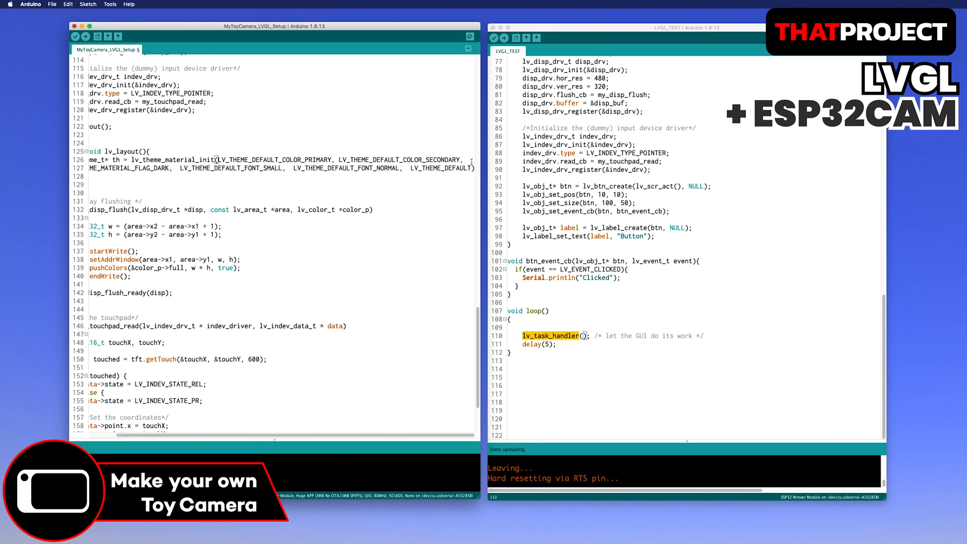
scroll(right, 3)
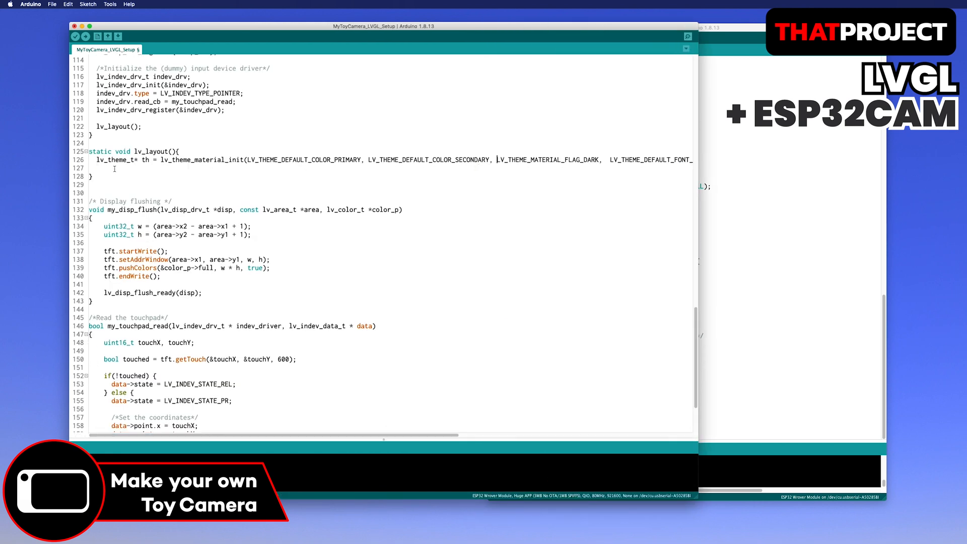
scroll(right, 3)
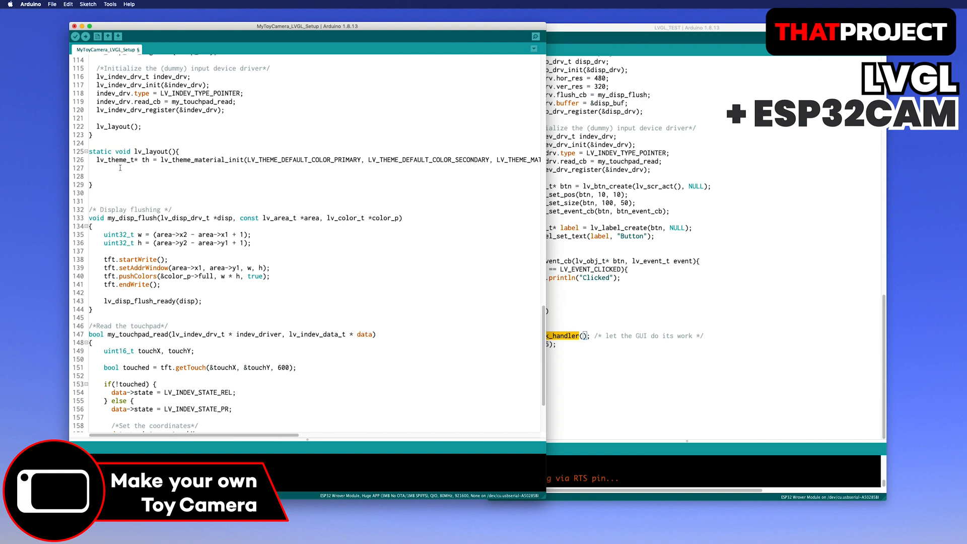
text(lv_obj)
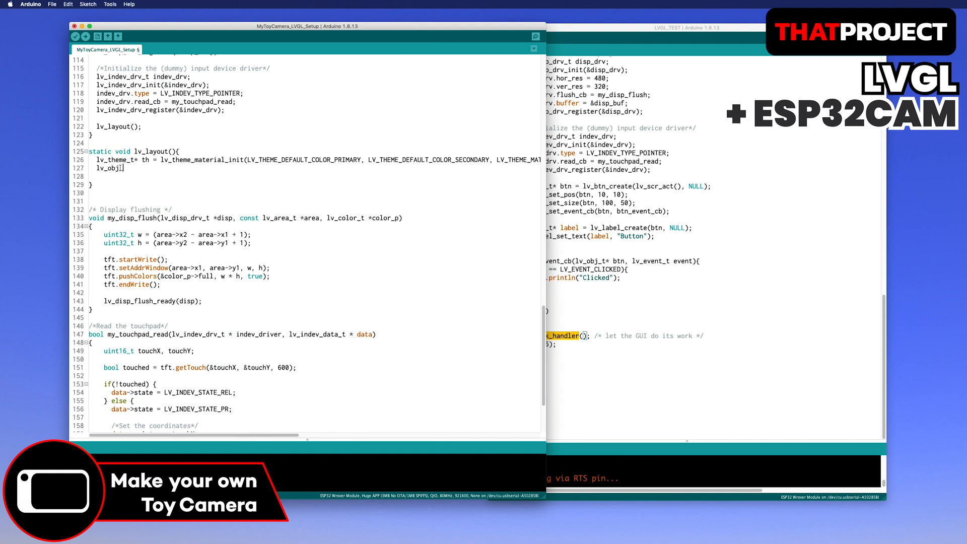
text(* scr = lv_obj_create(NULL, NULL);)
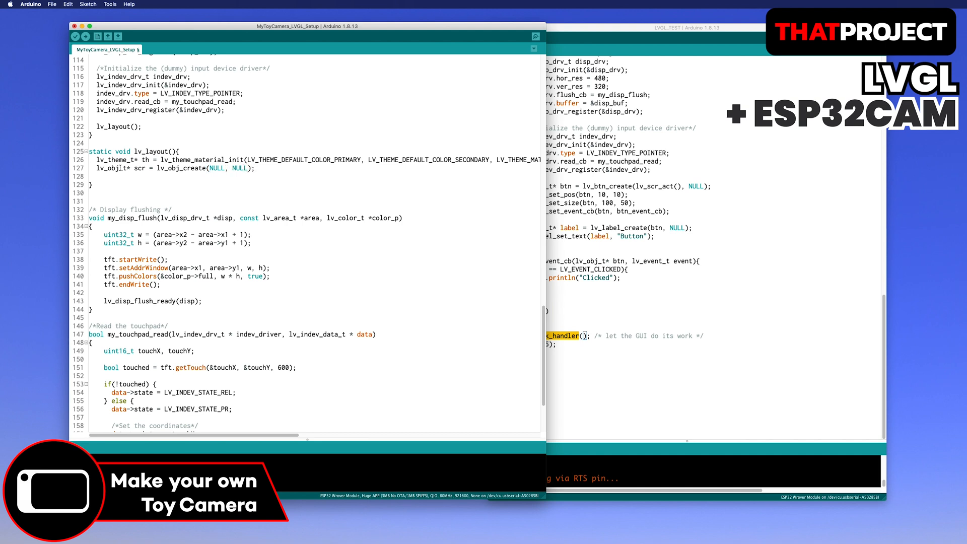
text(lv_scr_load(src);)
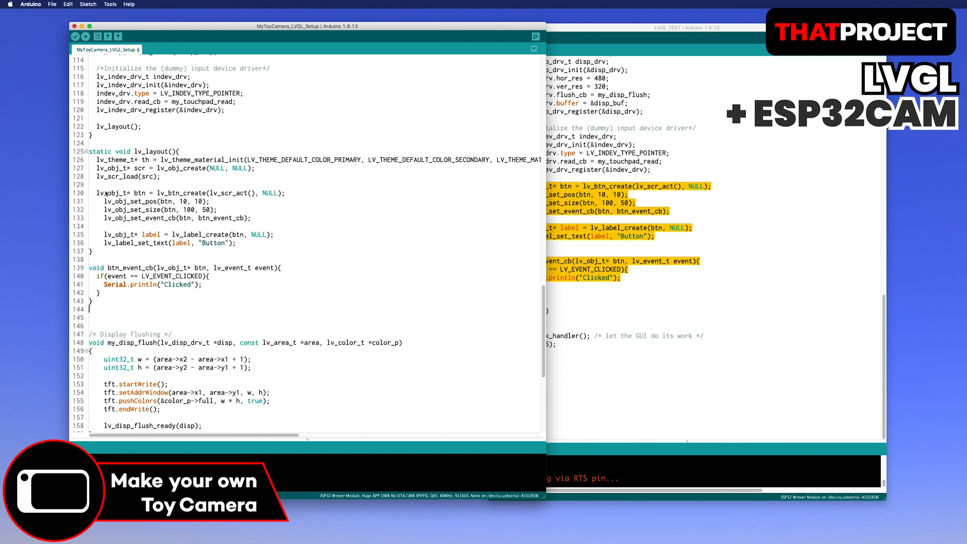
Step: Paste the button onto the new screen labelled 'Shot', at 360,100, sized 100×100
double_click(147, 176)
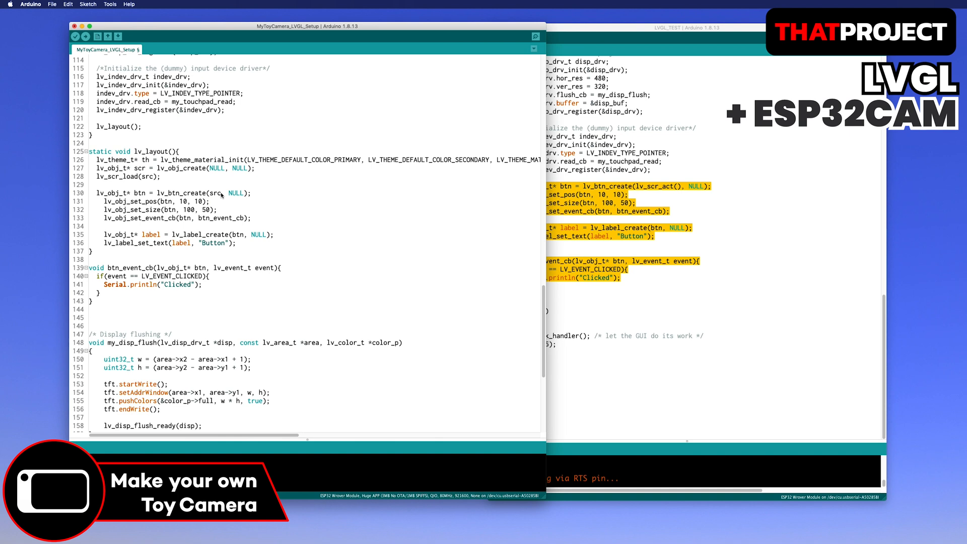
text(S)
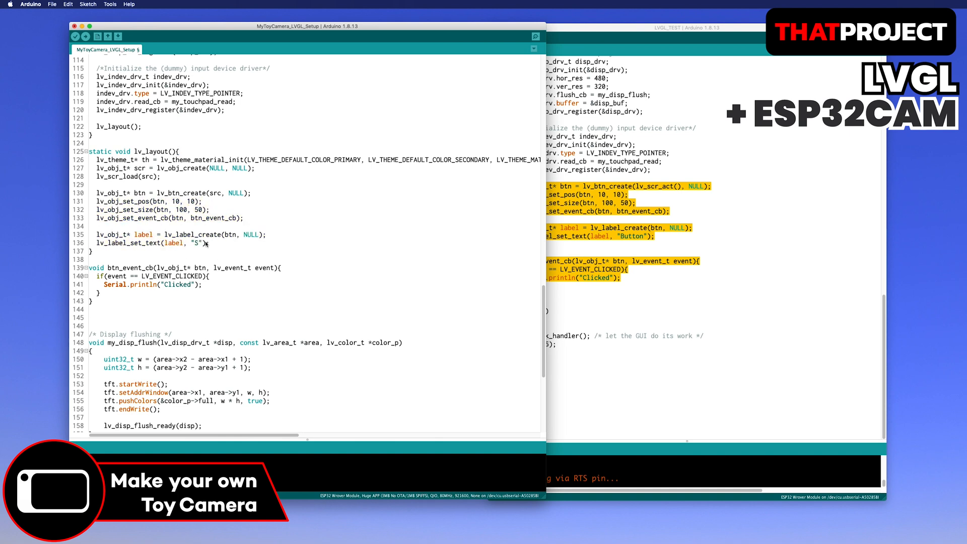
text(hot)
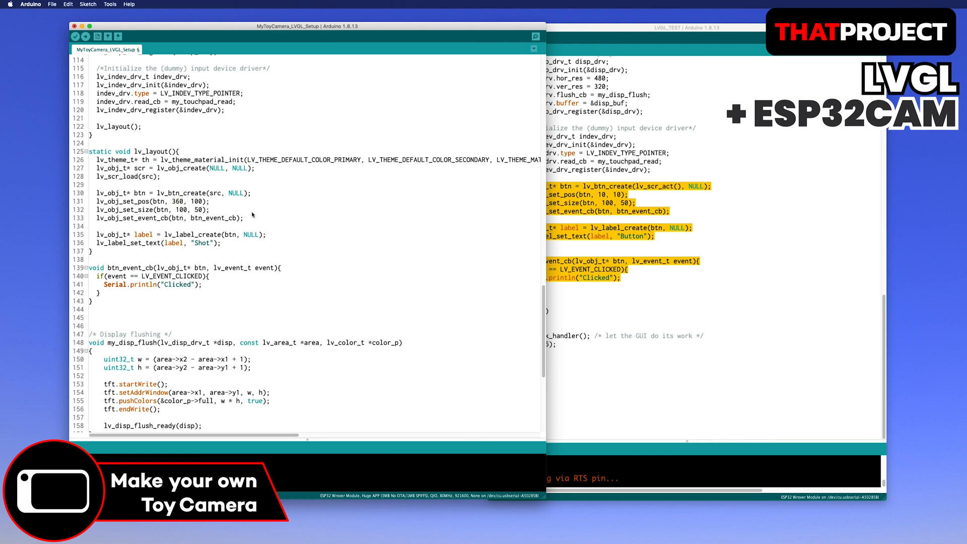
text(100)
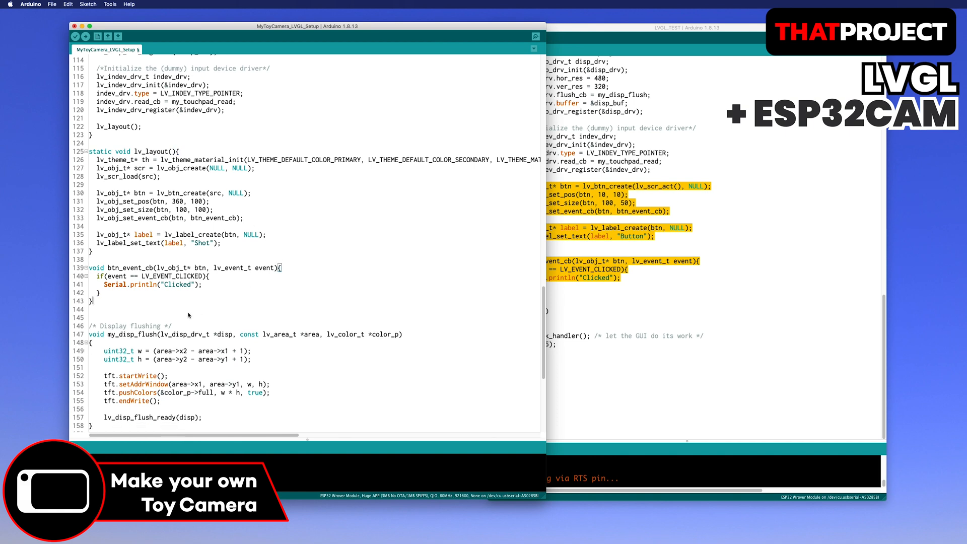
scroll(down, 3)
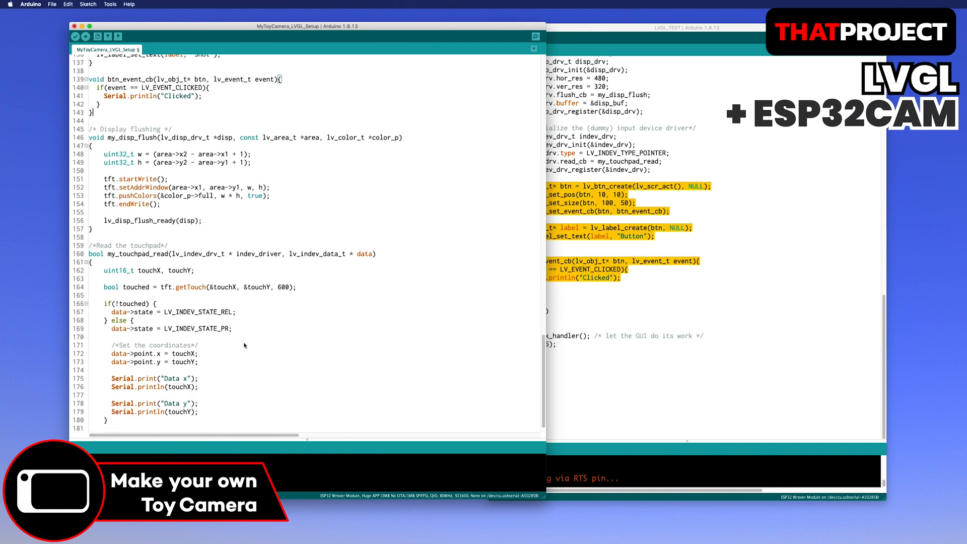
Step: Add lvglInit() to setup and lv_task_handler() to loop, verify, and correct 'src' to 'scr'
scroll(up, 3)
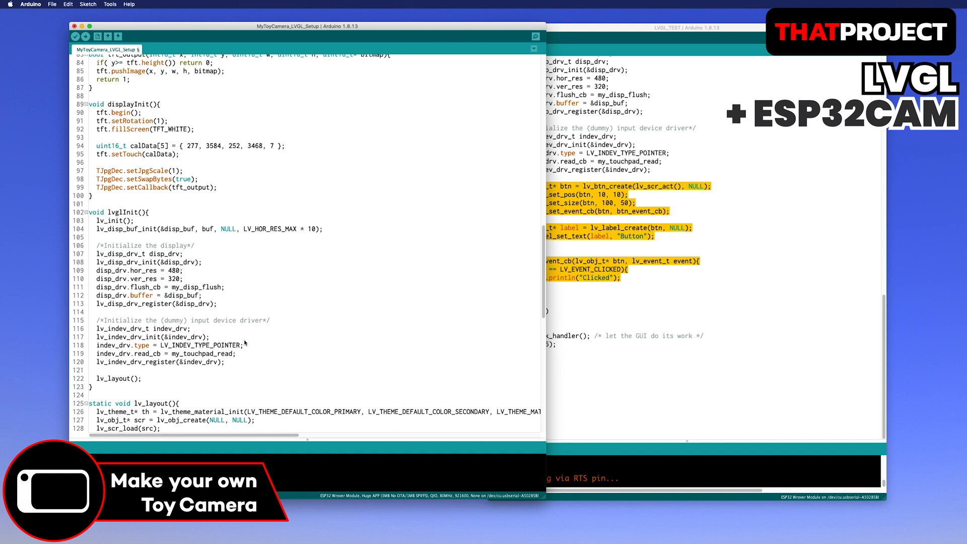
scroll(up, 3)
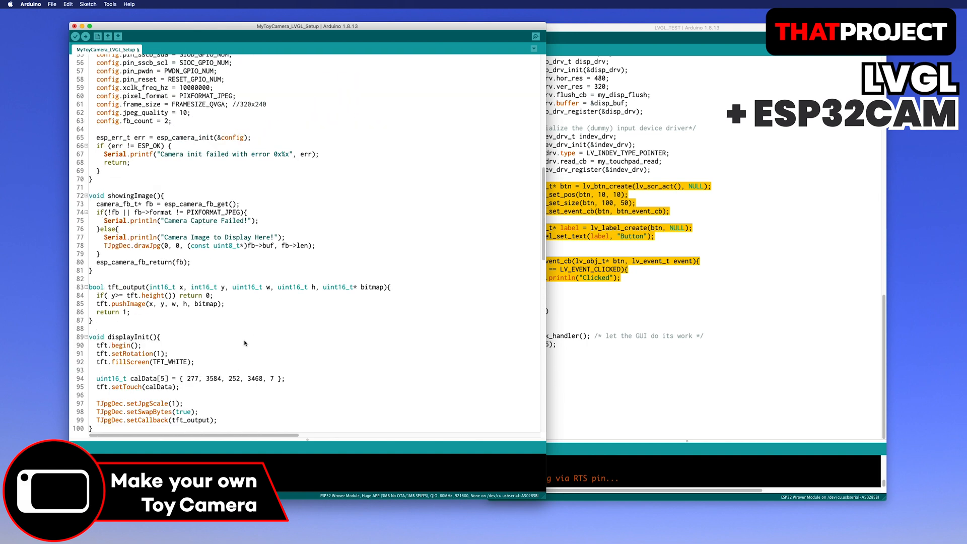
scroll(up, 3)
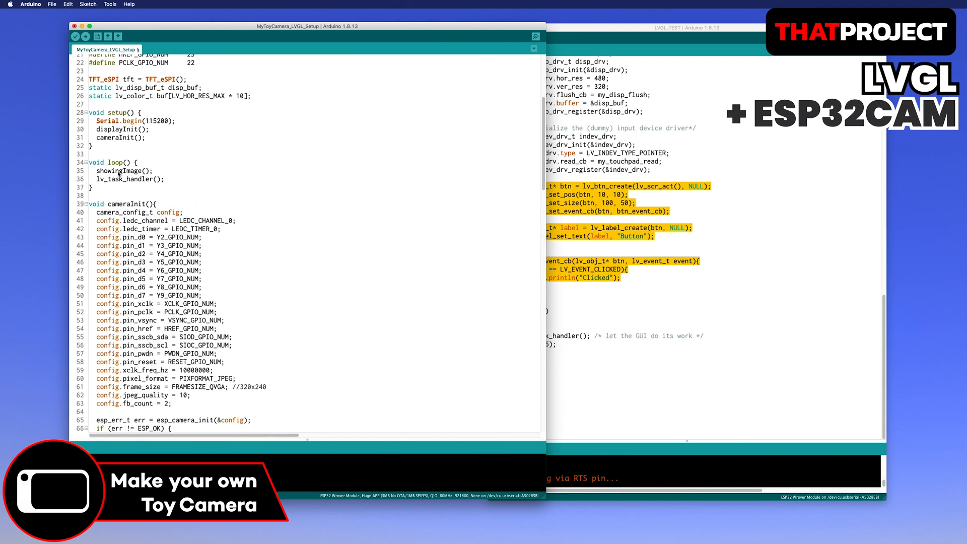
mouse_move(150, 140)
text(lvglInit();)
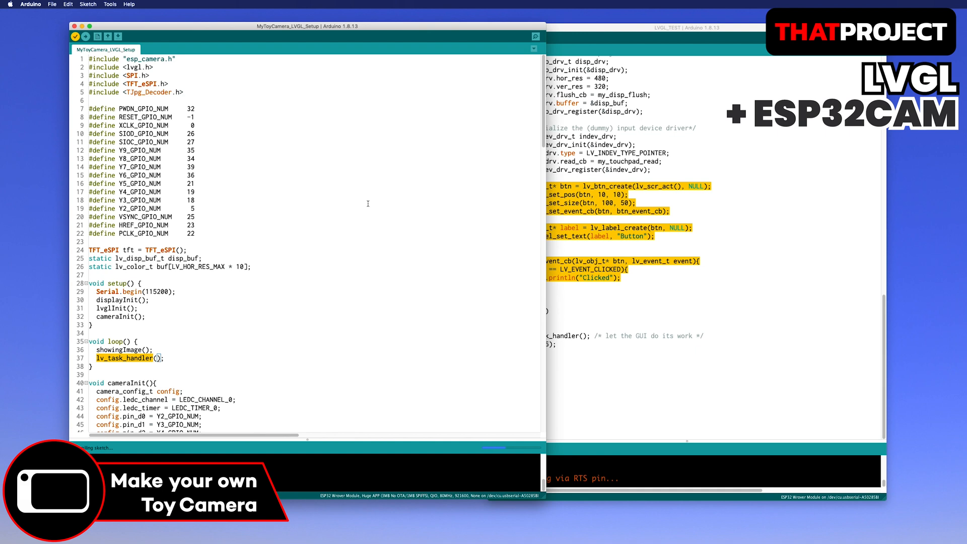
scroll(down, 3)
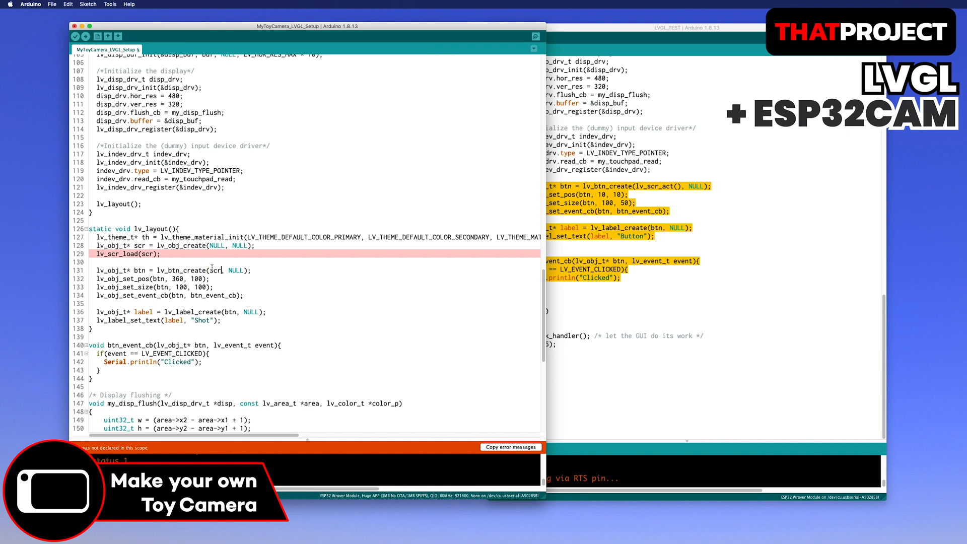
click(74, 36)
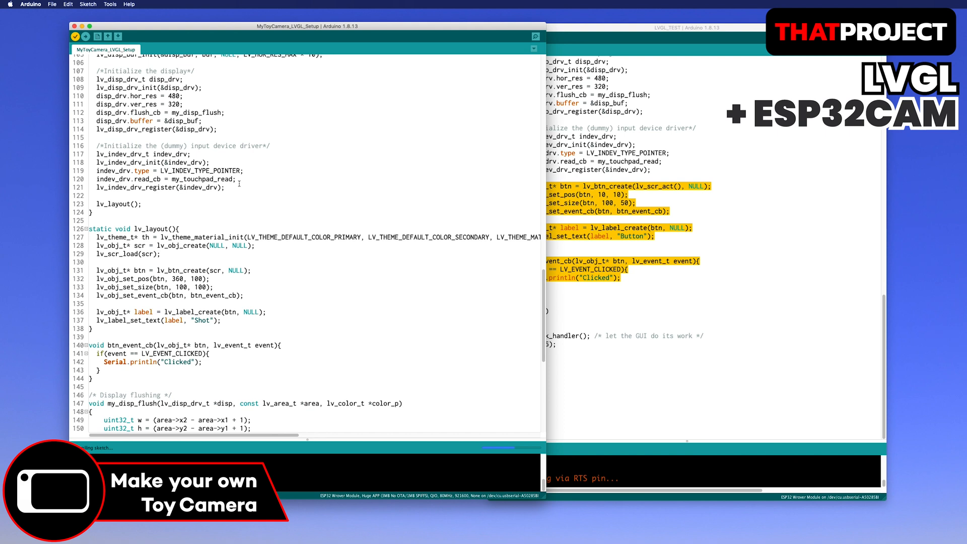
Step: Change the drawJpg offset to 20, 40 and upload the sketch
scroll(down, 3)
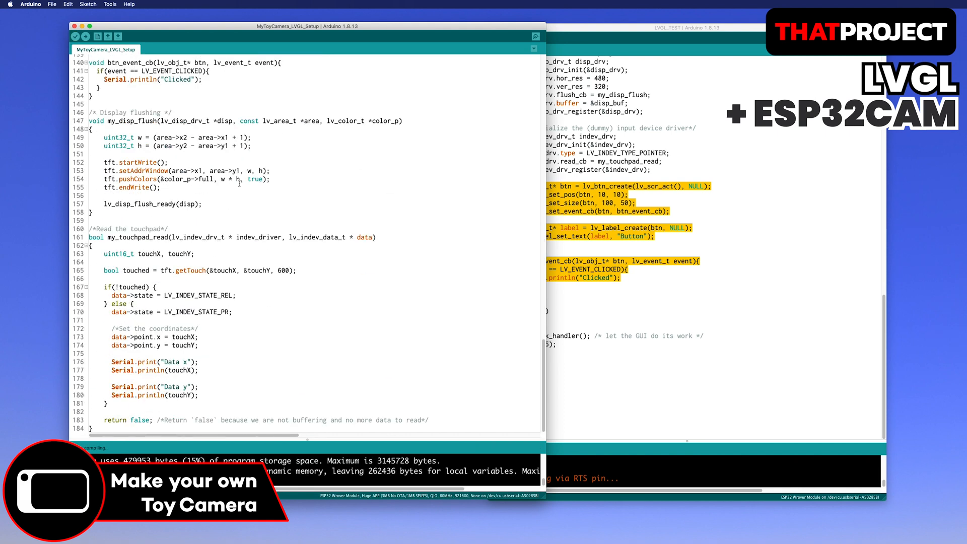
scroll(up, 3)
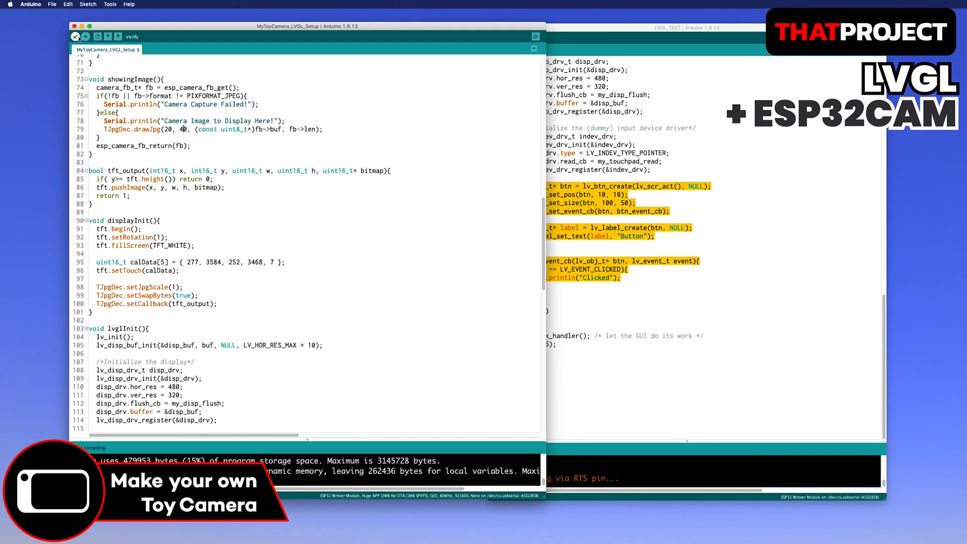
click(86, 36)
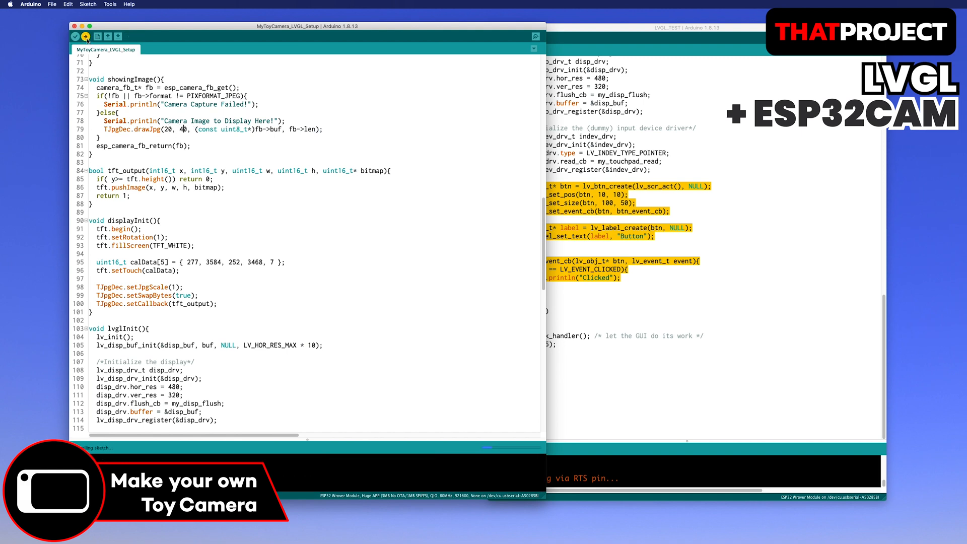